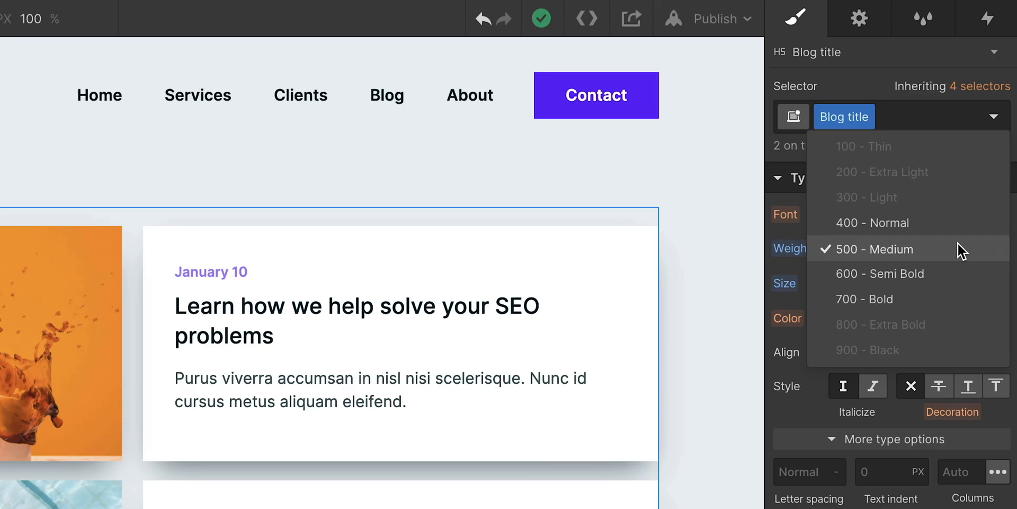
# Step: Set the Blog title class font weight to 600 Semi Bold and switch to the architecture site's Home page
pyautogui.click(880, 274)
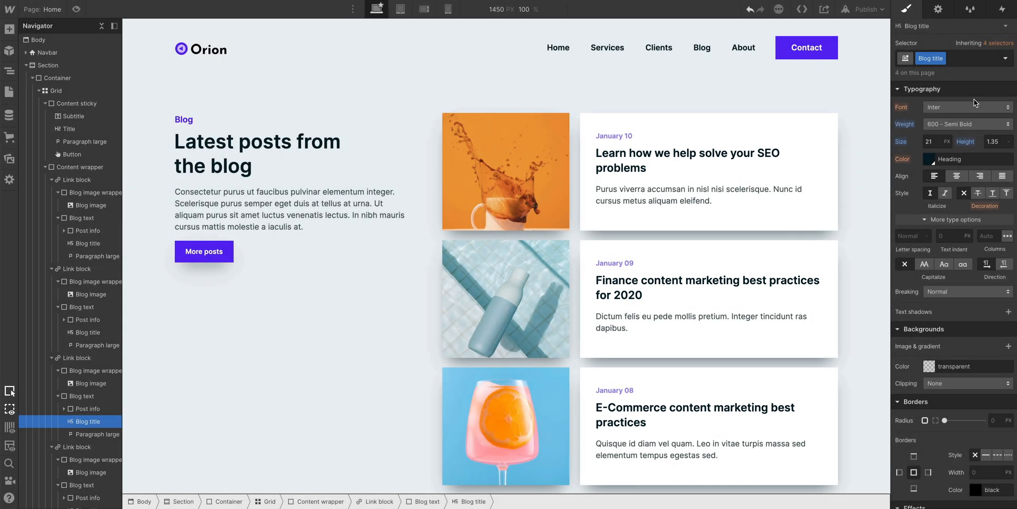
pyautogui.click(967, 106)
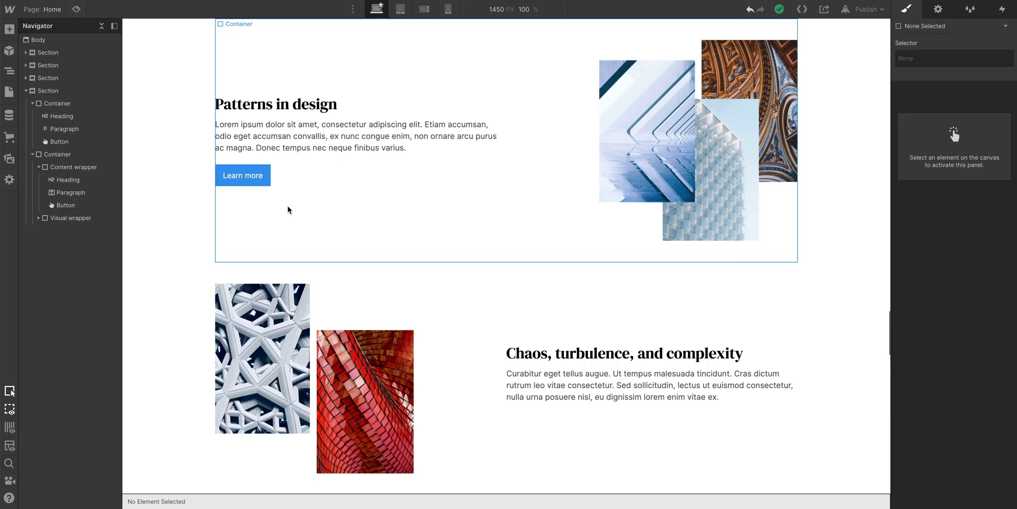
# Step: Give the Learn more button a new Main button class with a Slate Blue background colour
pyautogui.click(242, 175)
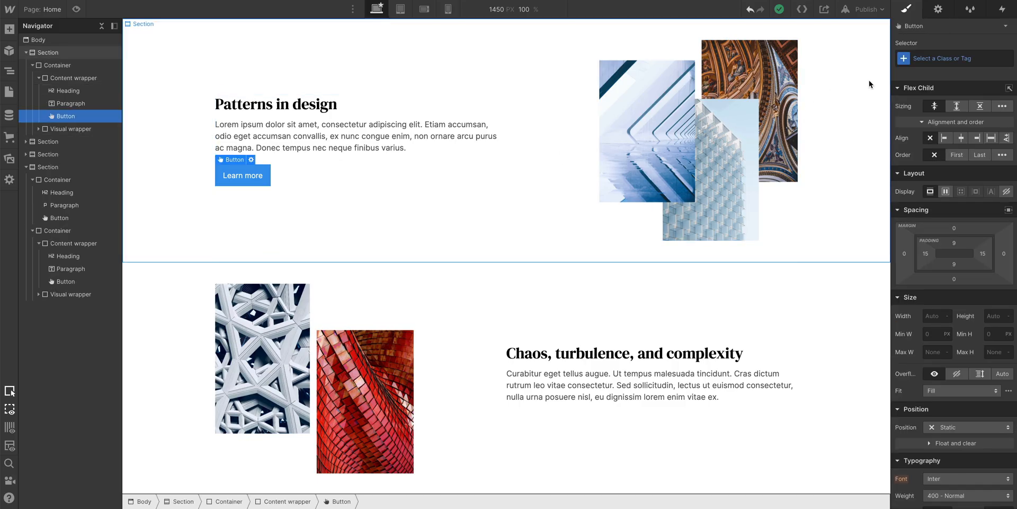
pyautogui.write('Main butto')
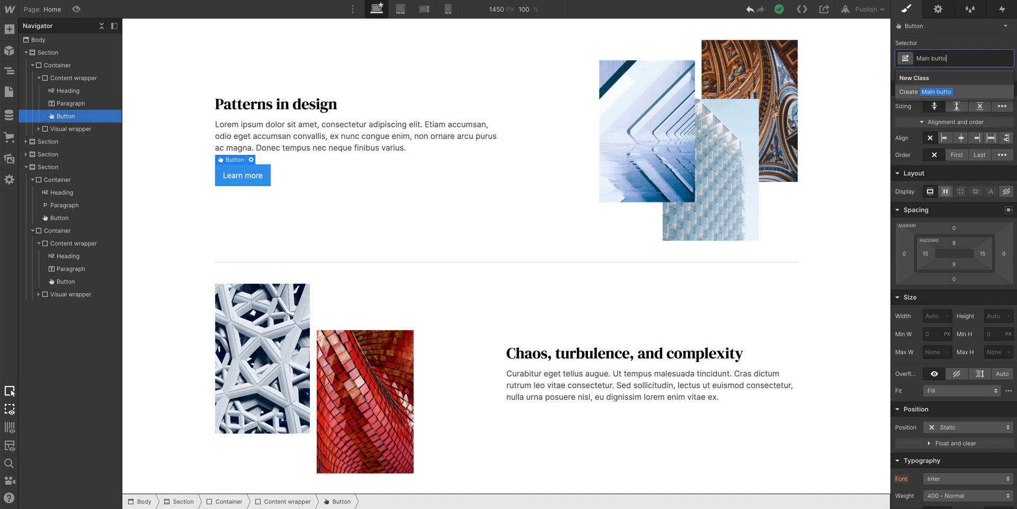
pyautogui.press('enter')
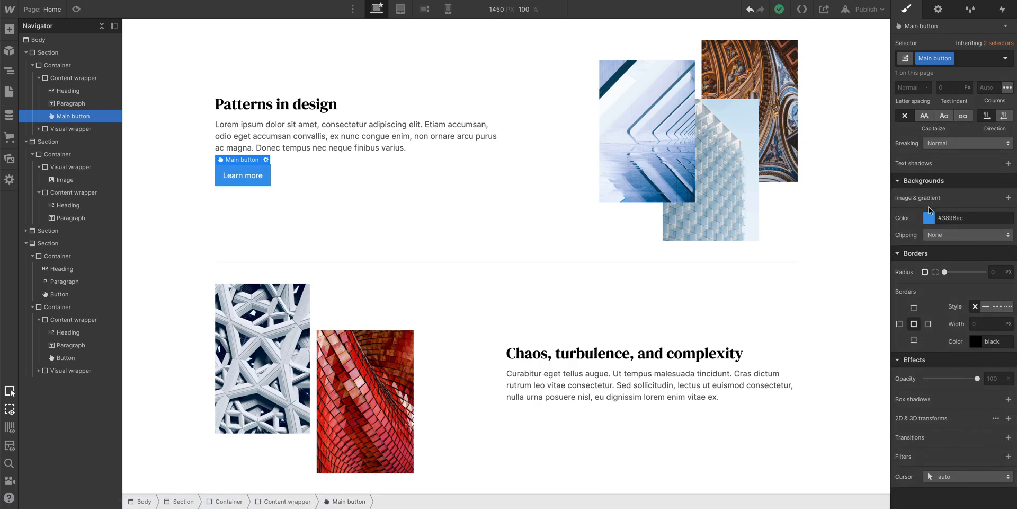
pyautogui.click(929, 217)
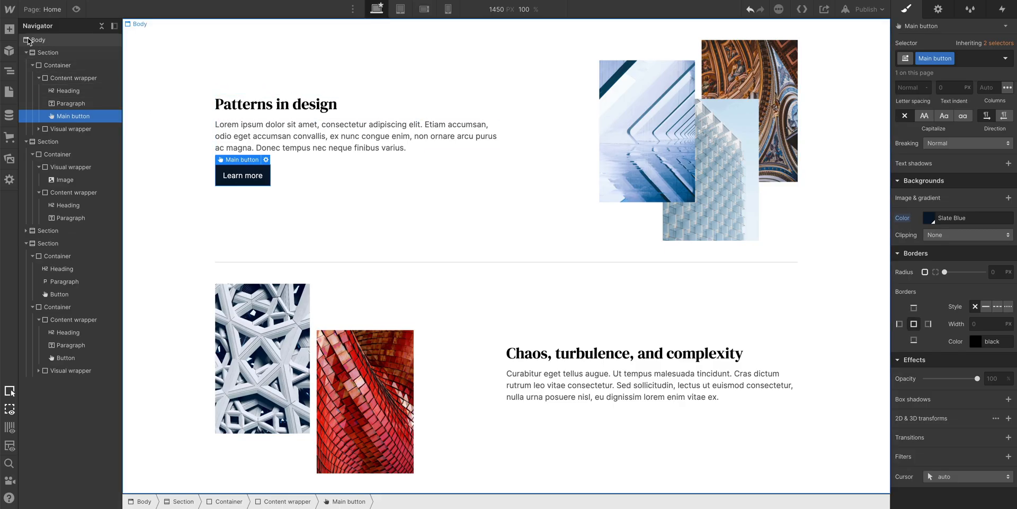
# Step: Add a Button to the second section, apply the existing Main button class and tweak its shared background colour
pyautogui.click(10, 30)
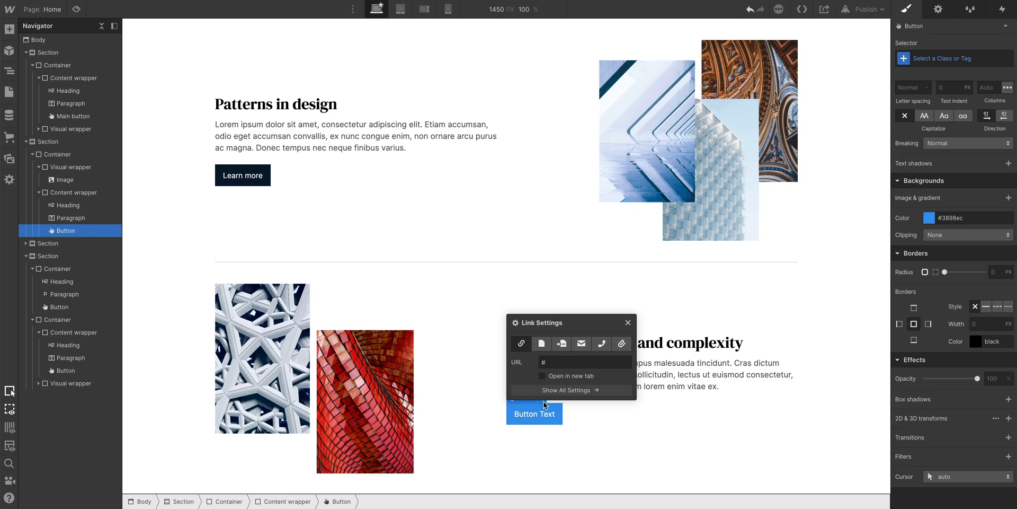
pyautogui.write('Main bu')
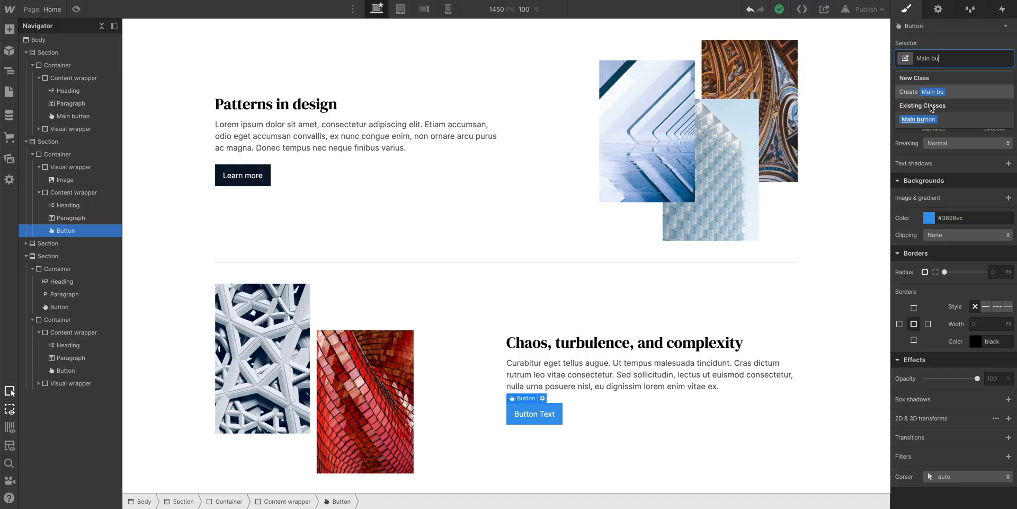
pyautogui.click(916, 119)
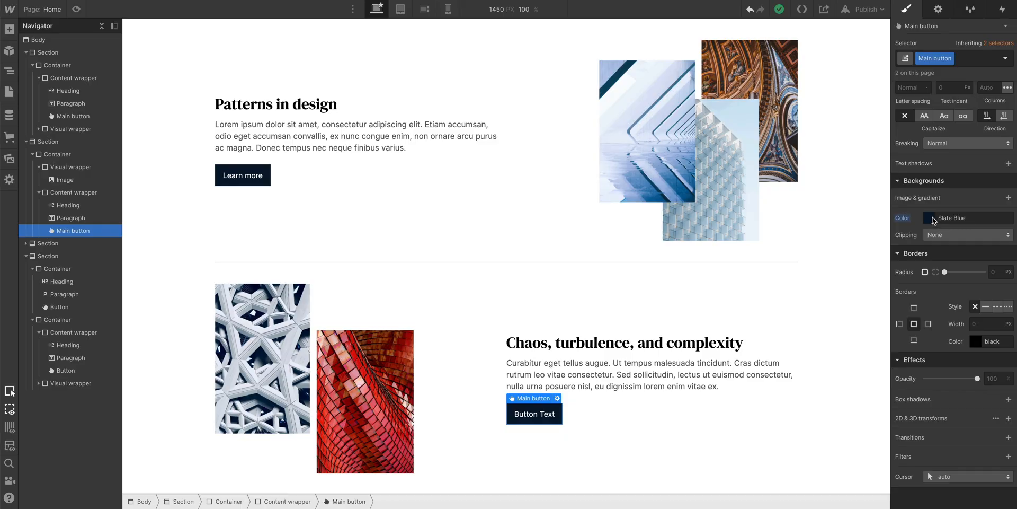
pyautogui.click(931, 217)
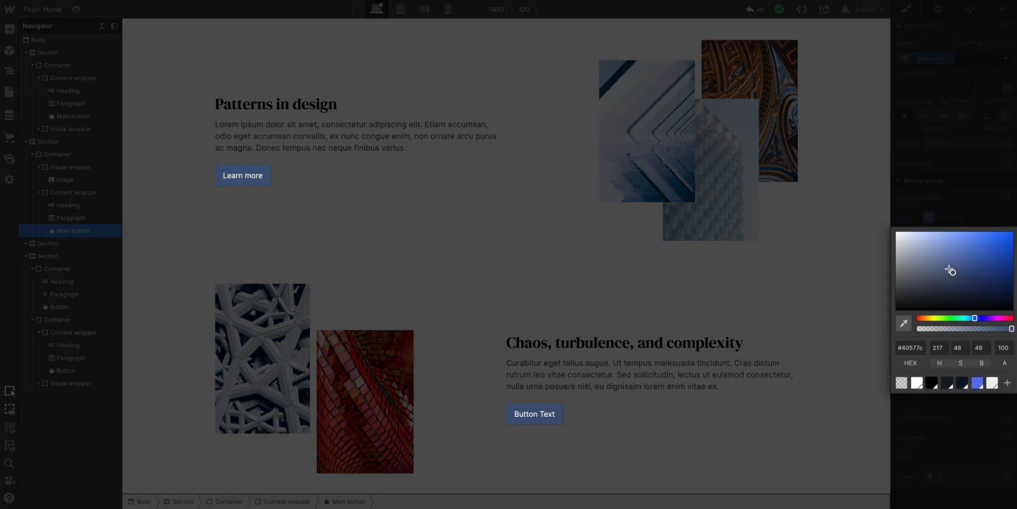
pyautogui.moveTo(949, 271); pyautogui.dragTo(940, 255)
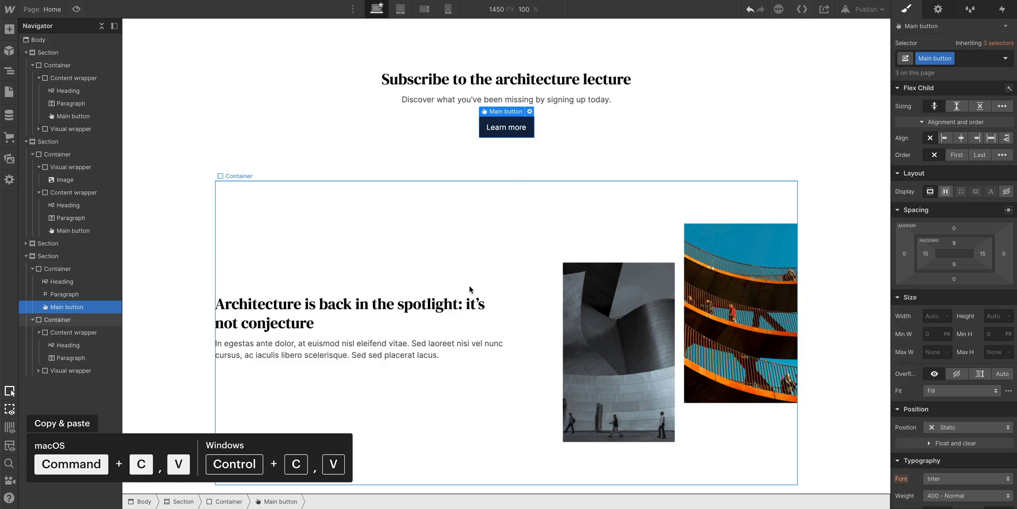
# Step: Paste a copy of the Main button under the Architecture is back in the spotlight paragraph and try another background swatch
pyautogui.click(359, 349)
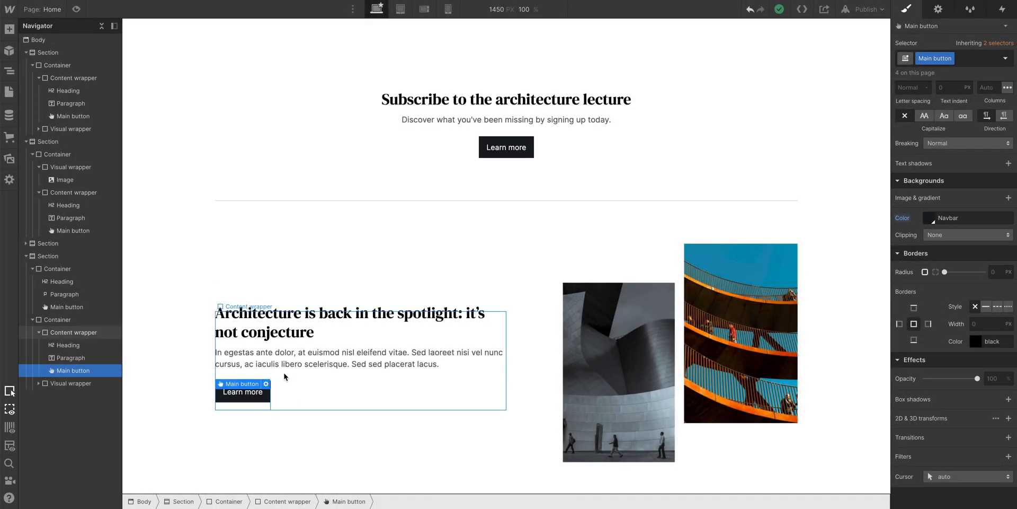
pyautogui.scroll(-3)
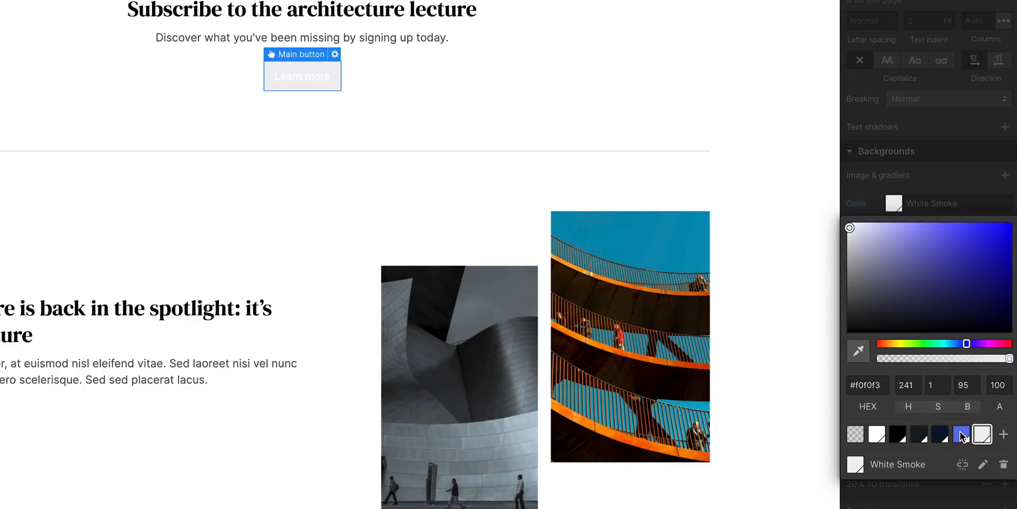
pyautogui.click(920, 433)
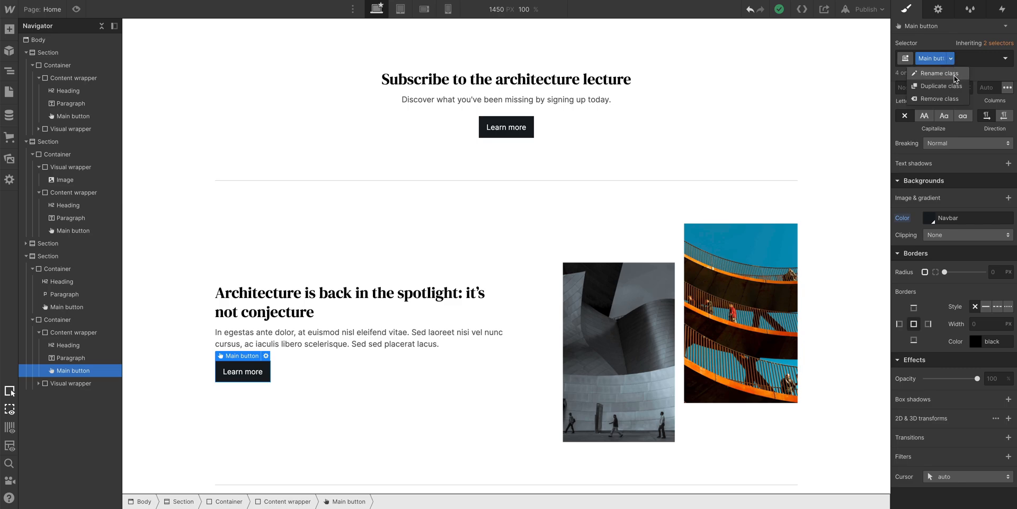
pyautogui.click(937, 73)
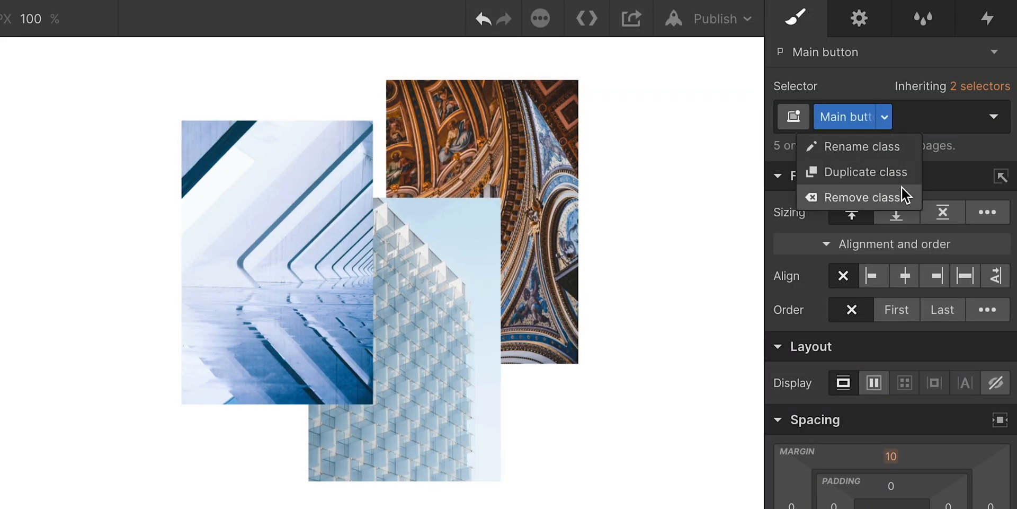
# Step: Remove the Main button class from the paragraph and select the second Section carrying the Main button combo class
pyautogui.click(868, 197)
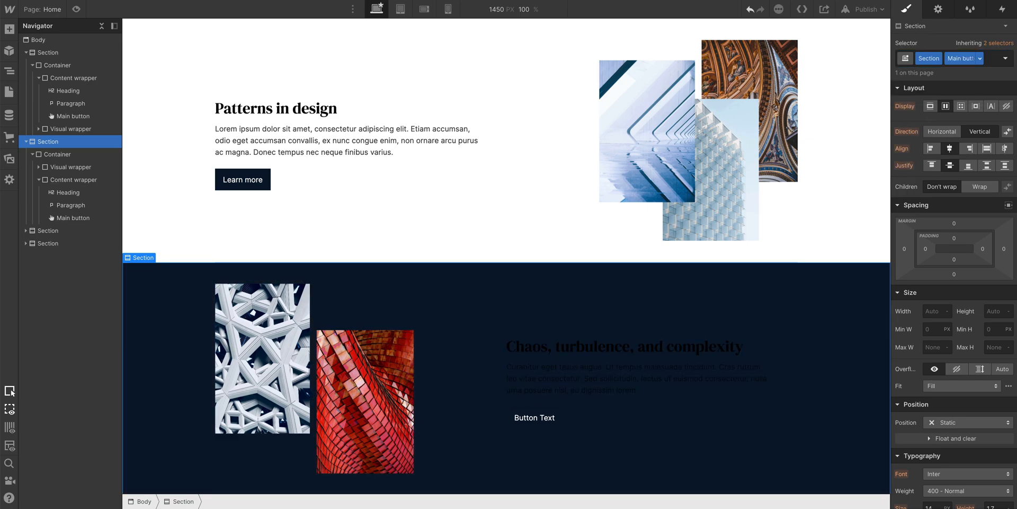
pyautogui.click(964, 58)
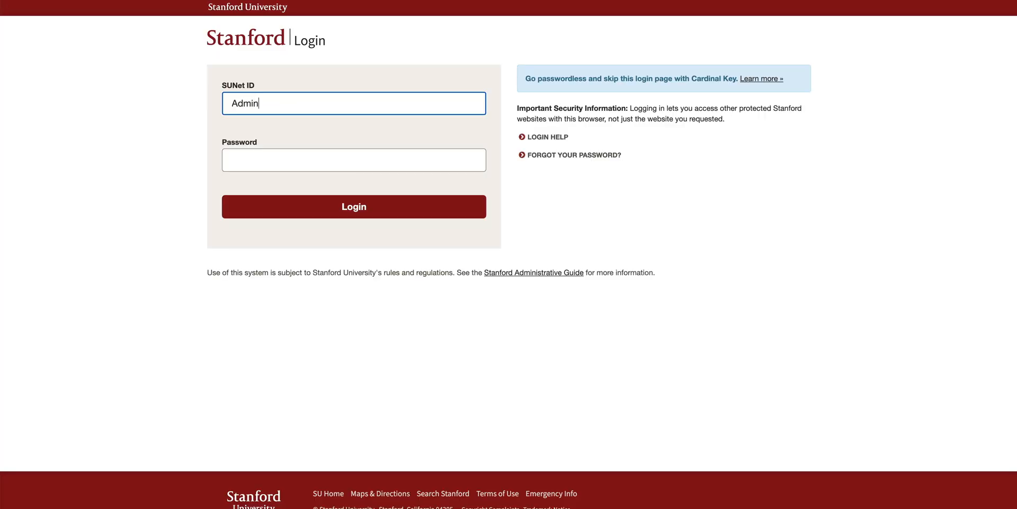
pyautogui.click(353, 205)
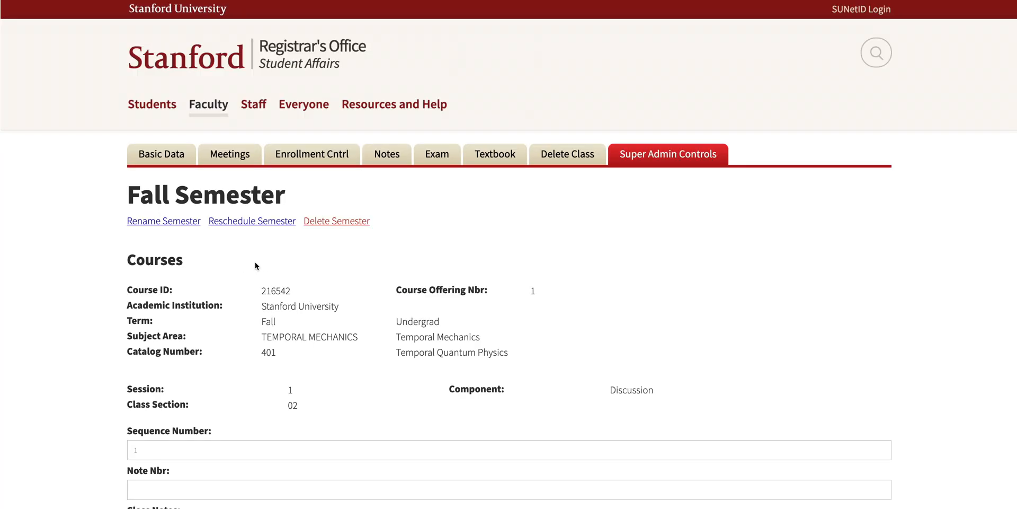
pyautogui.click(335, 220)
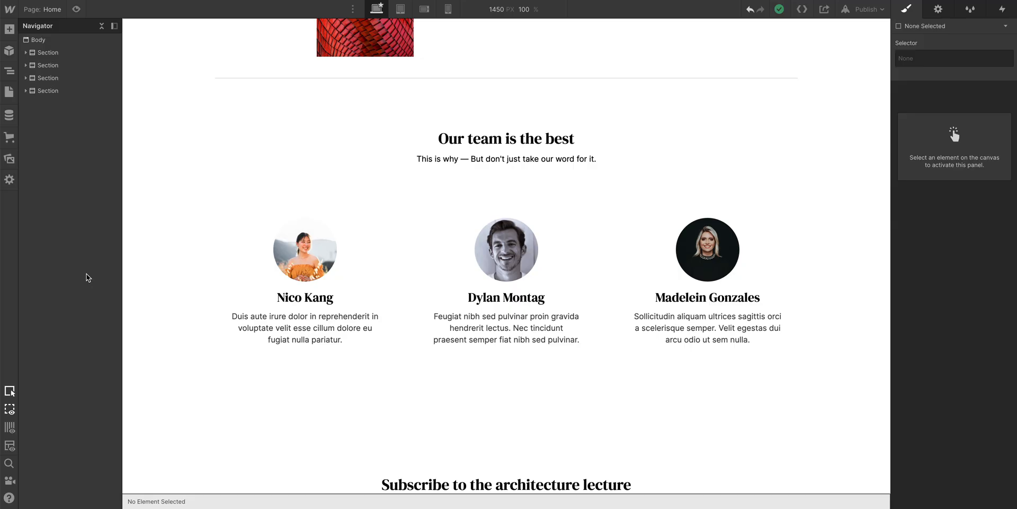
pyautogui.moveTo(213, 277)
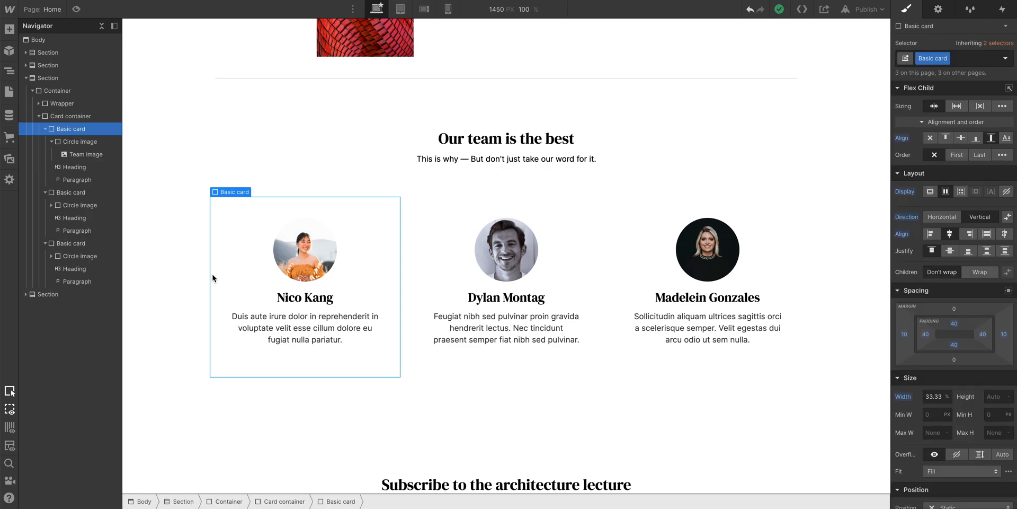
pyautogui.click(79, 141)
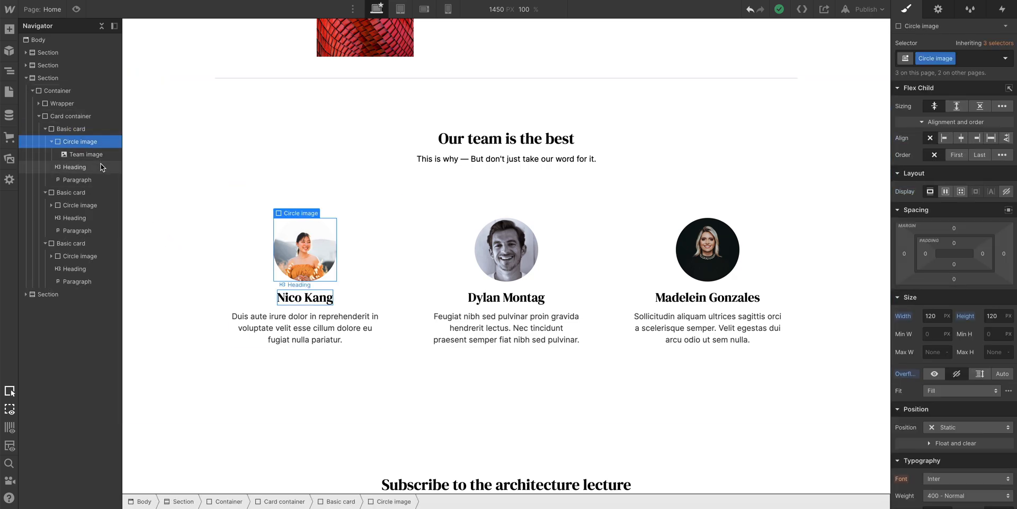
pyautogui.click(77, 179)
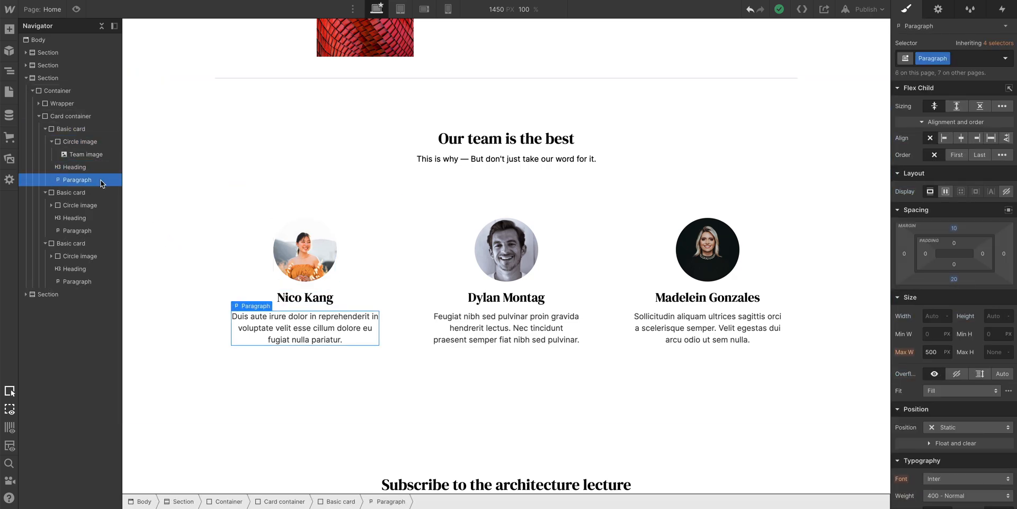
pyautogui.moveTo(305, 250)
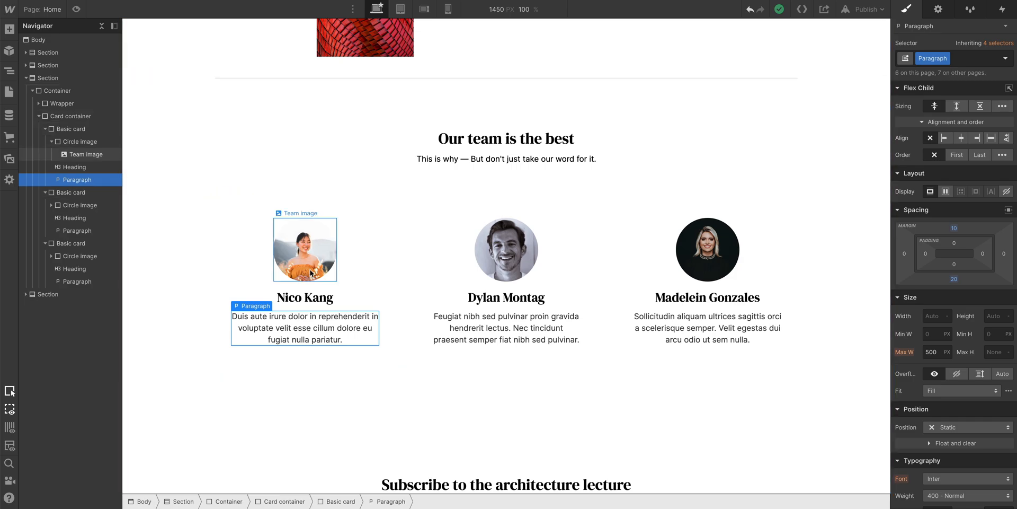
pyautogui.click(304, 296)
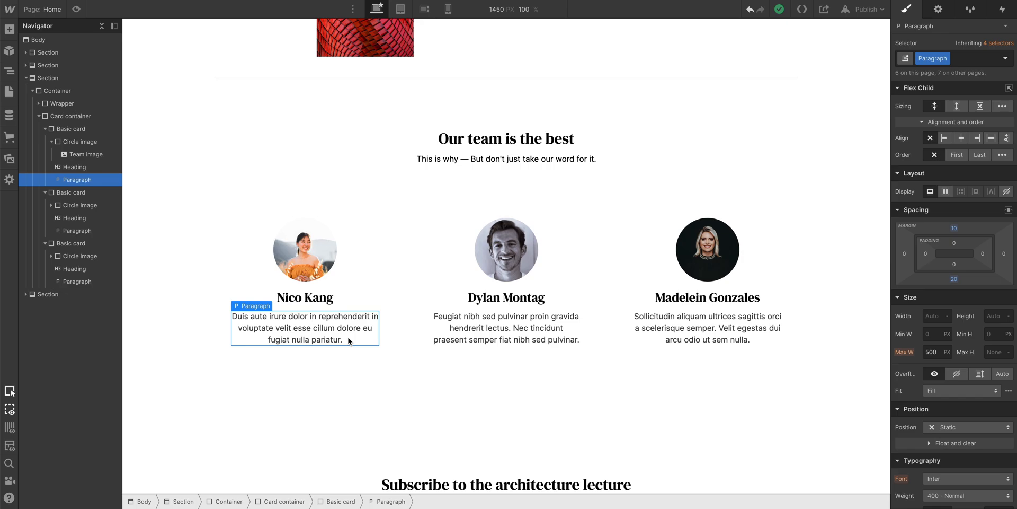
pyautogui.click(70, 128)
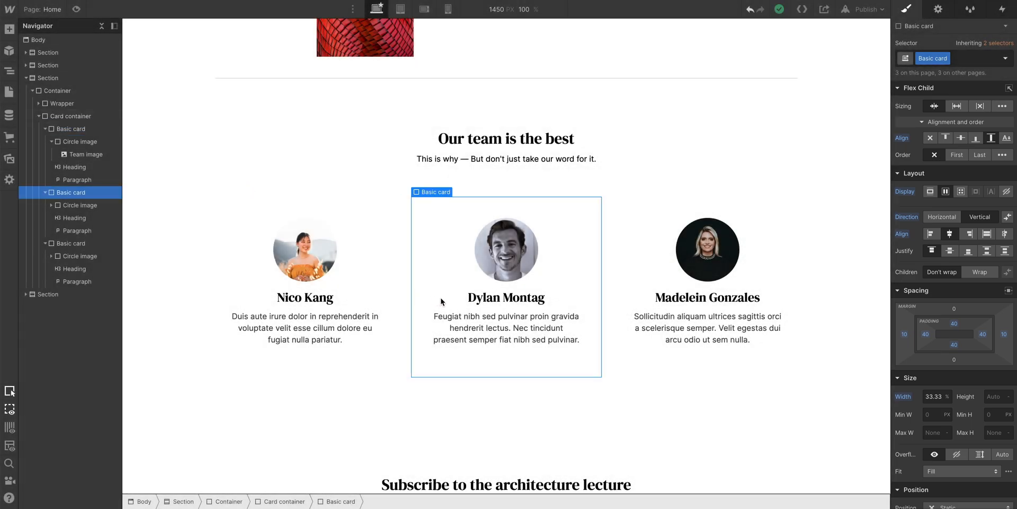
pyautogui.click(707, 327)
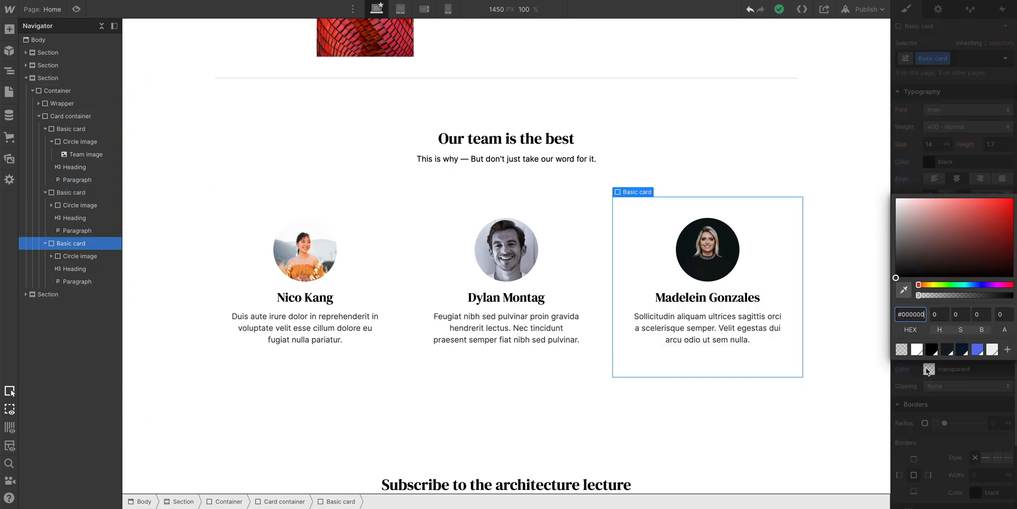
pyautogui.click(992, 328)
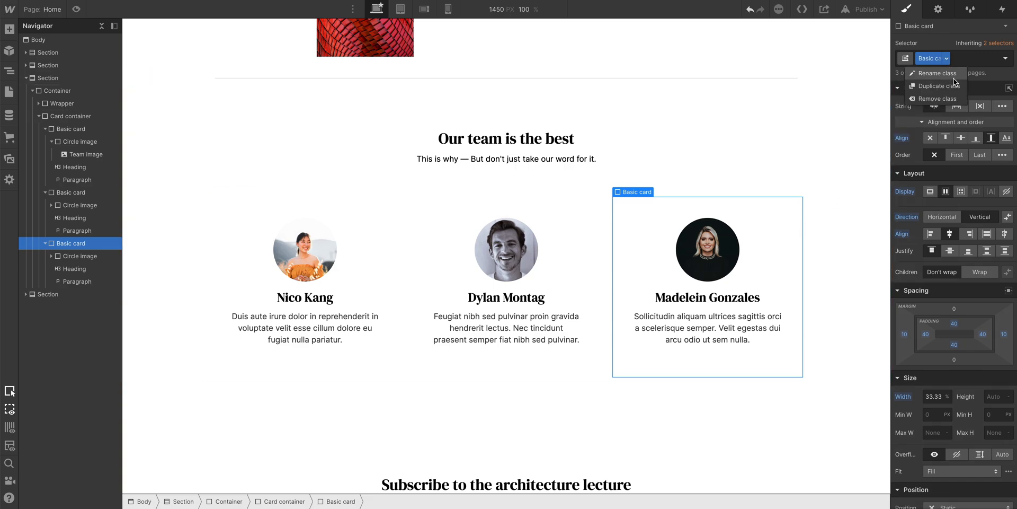
# Step: Rename the Basic card Copy class to Other card design and choose its background colour swatch
pyautogui.click(938, 86)
pyautogui.write('Other car')
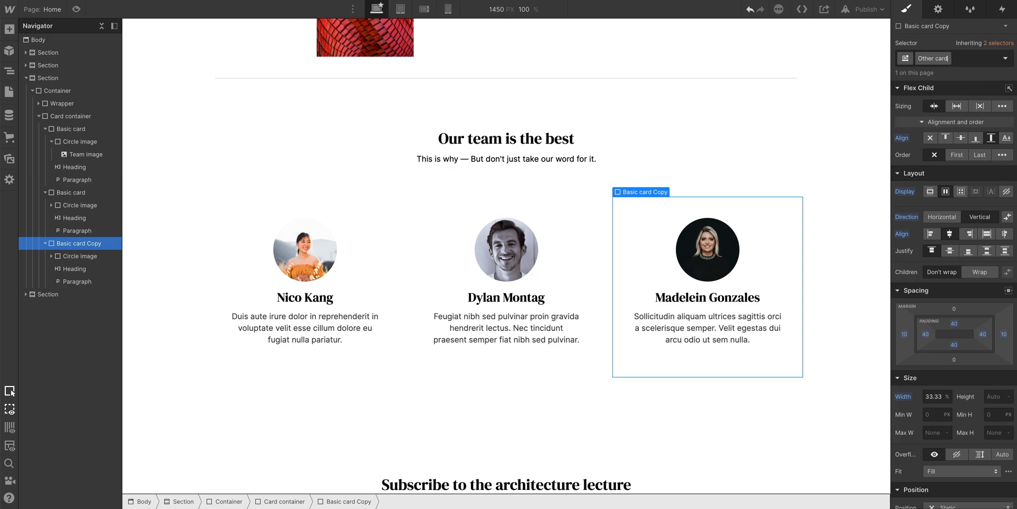
pyautogui.write('design')
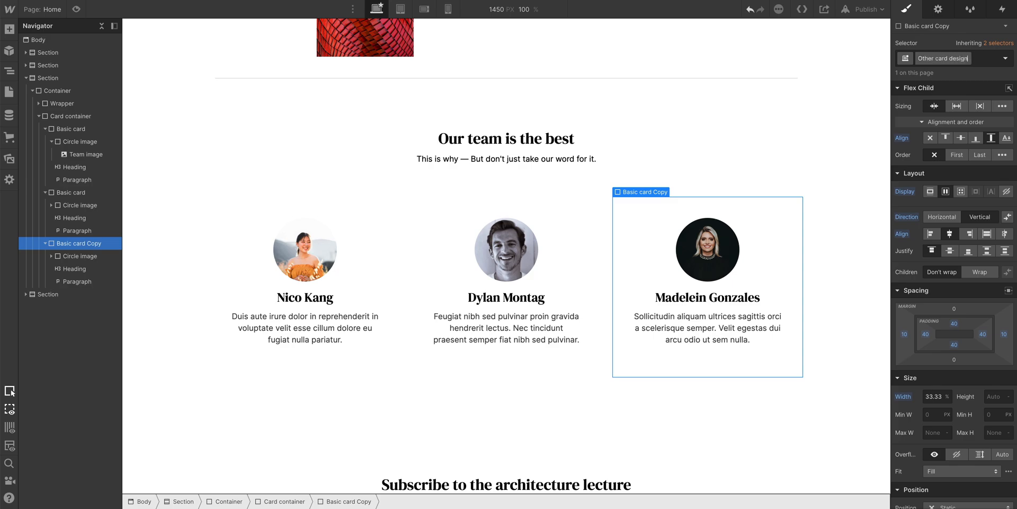
pyautogui.write('Other card design')
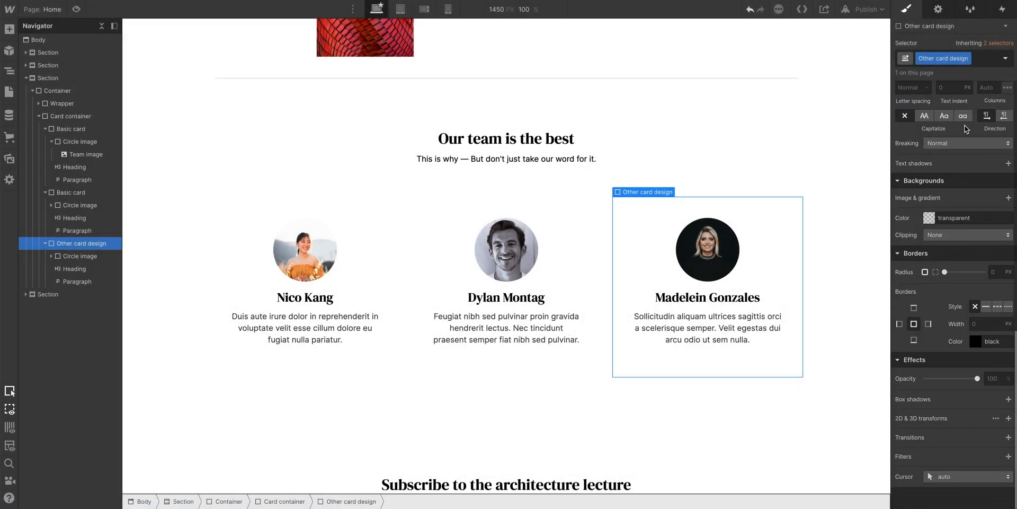
pyautogui.moveTo(933, 221)
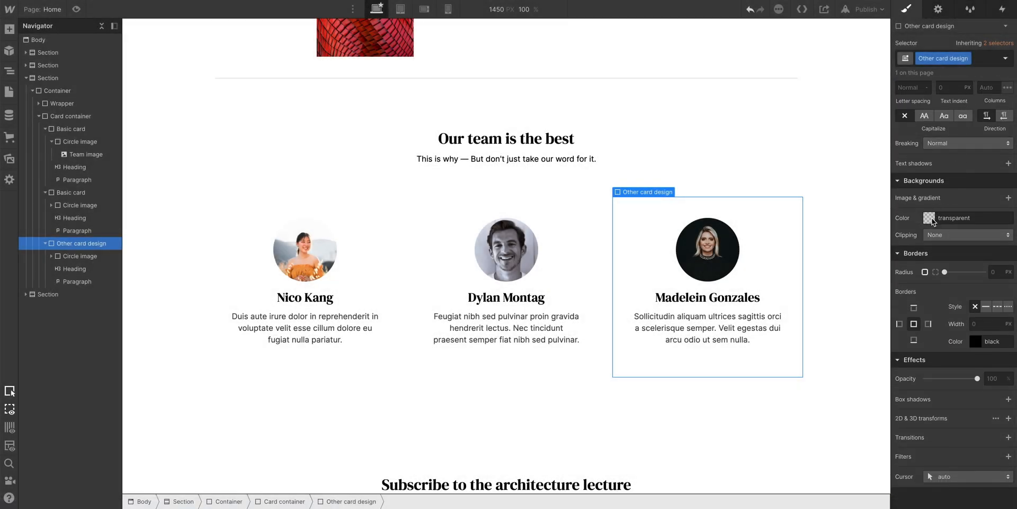
pyautogui.click(930, 217)
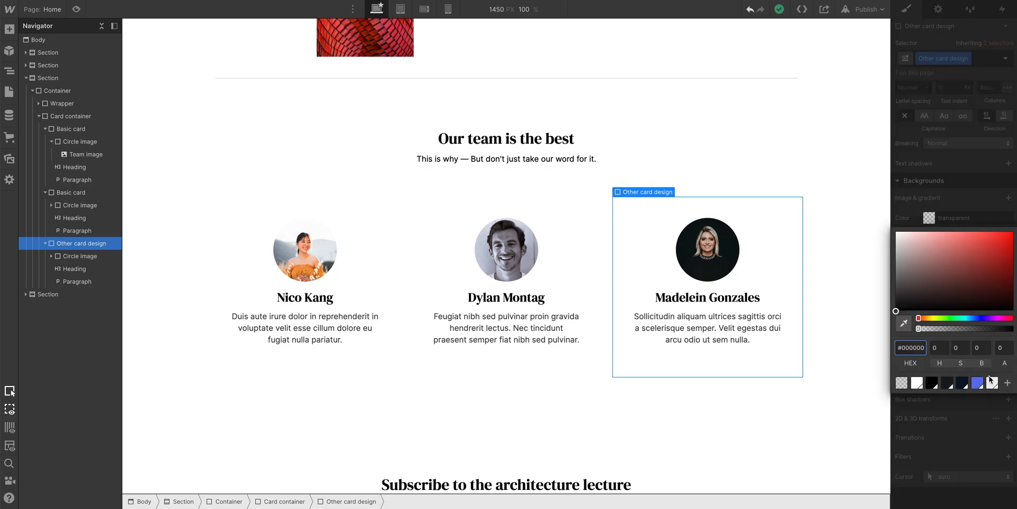
pyautogui.click(991, 383)
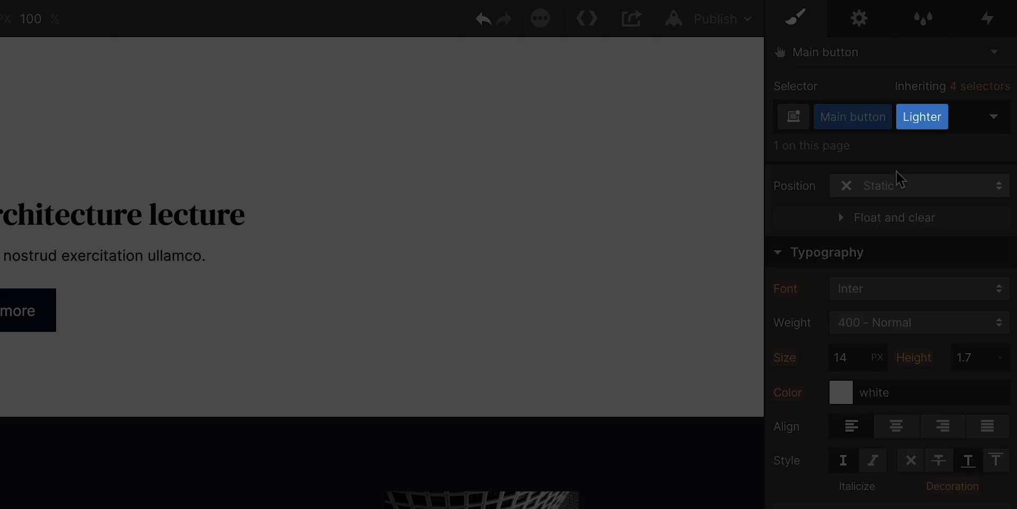
# Step: Select the dark section's Main button and add a Lighter combo class to it
pyautogui.click(852, 116)
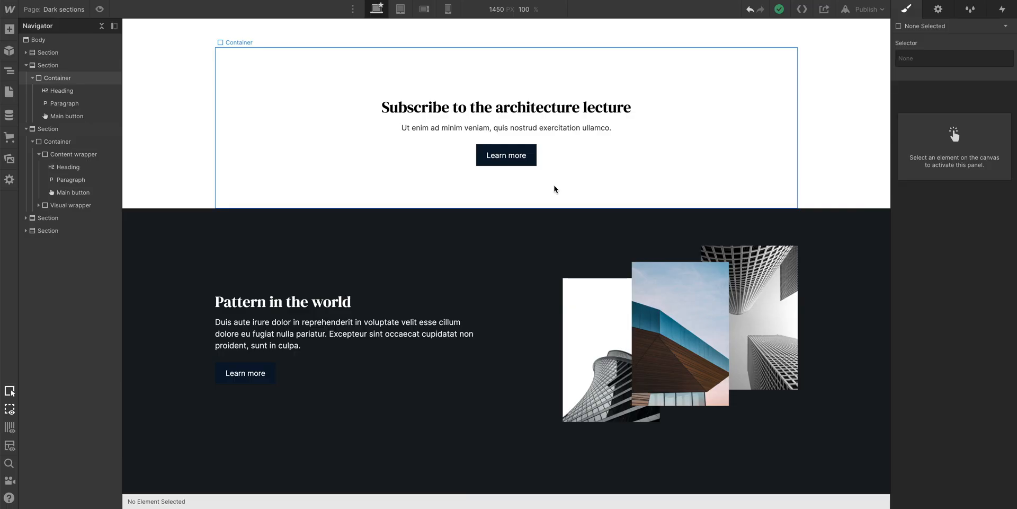
pyautogui.click(505, 155)
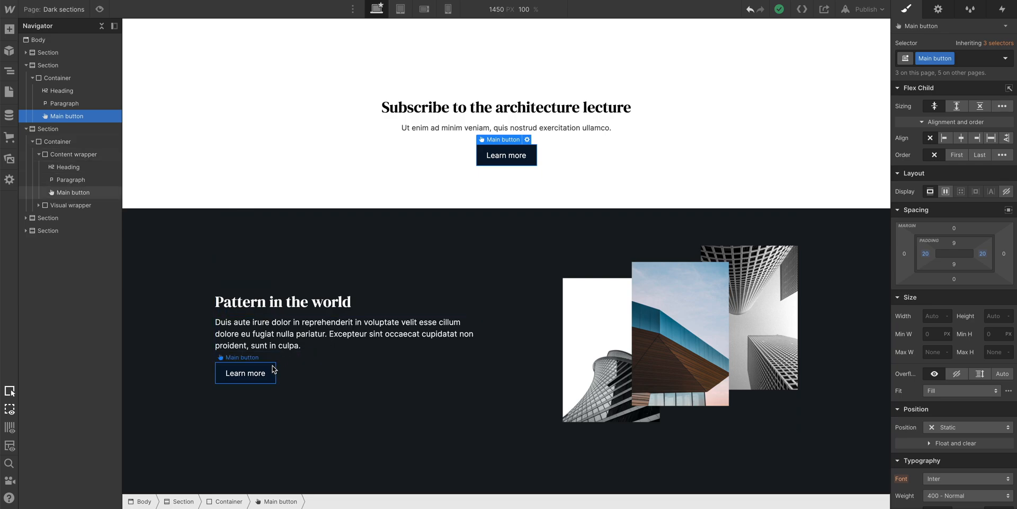
pyautogui.click(245, 372)
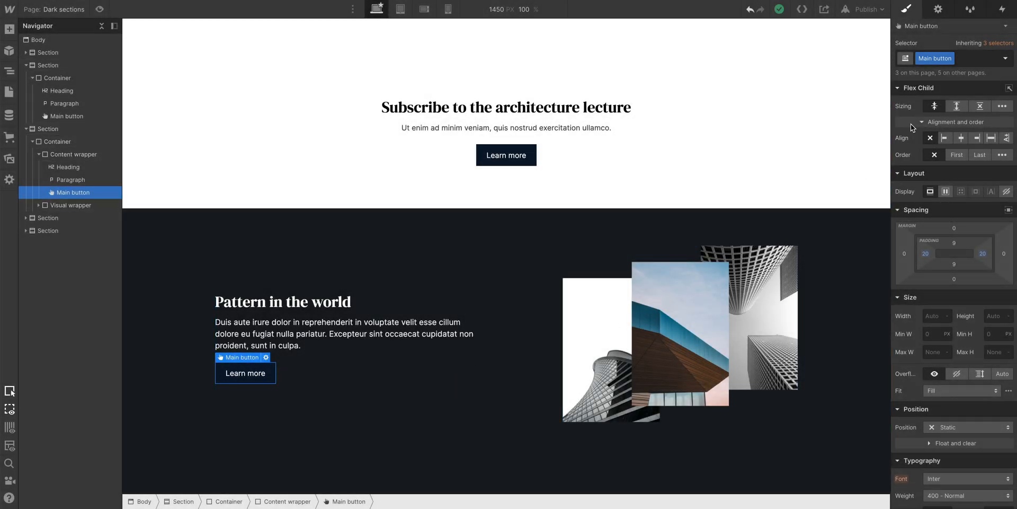
pyautogui.click(972, 57)
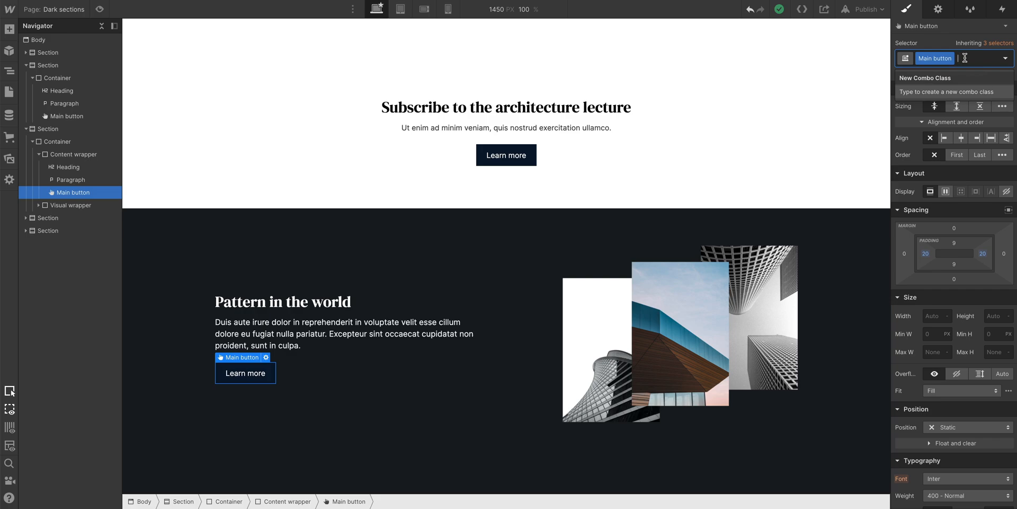
pyautogui.write('Lighter')
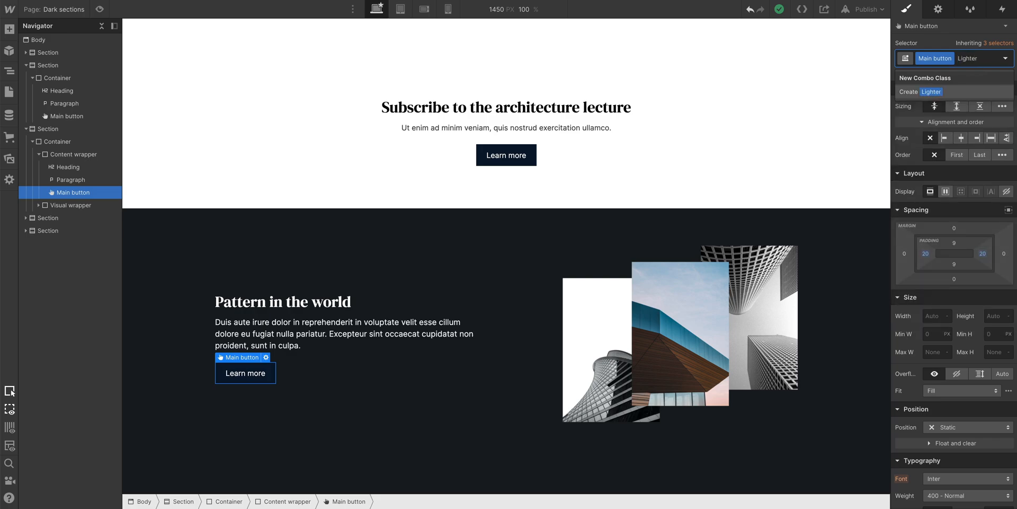
pyautogui.click(930, 91)
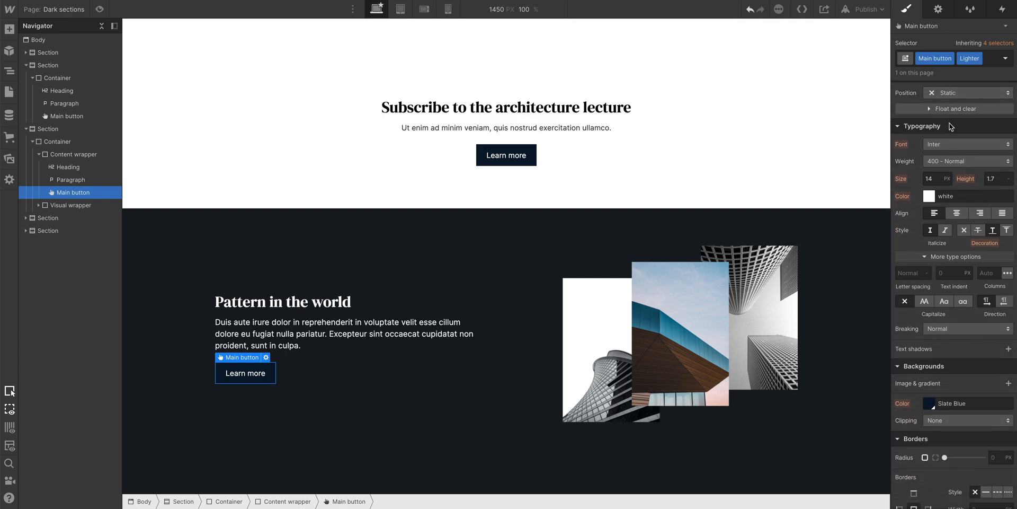
pyautogui.moveTo(902, 403)
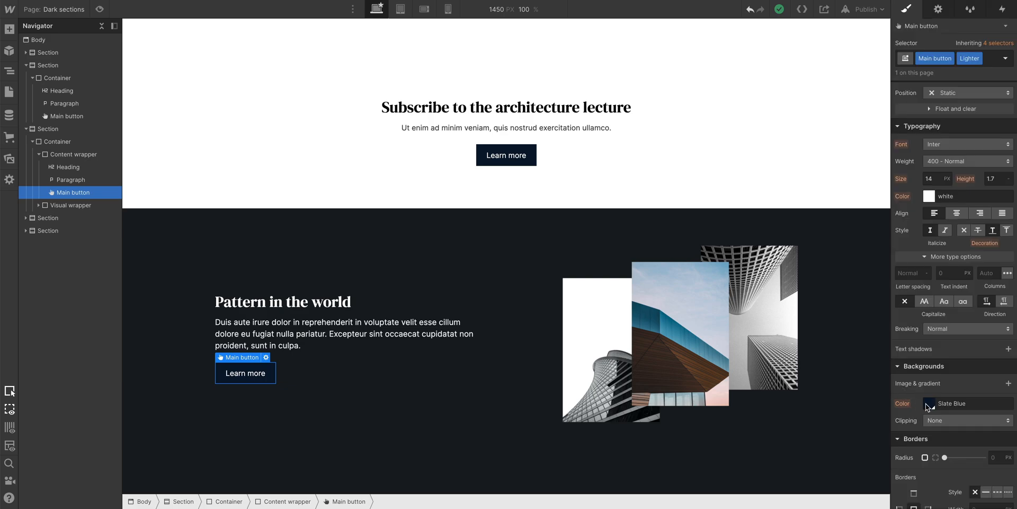
# Step: Set the Lighter button's background to White Smoke and its text colour to Slate Blue
pyautogui.click(928, 402)
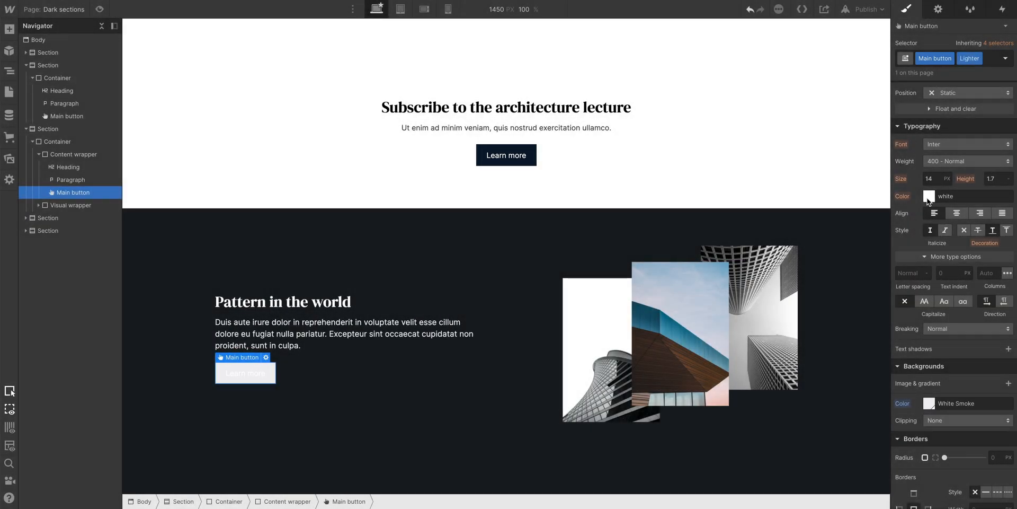
pyautogui.click(928, 196)
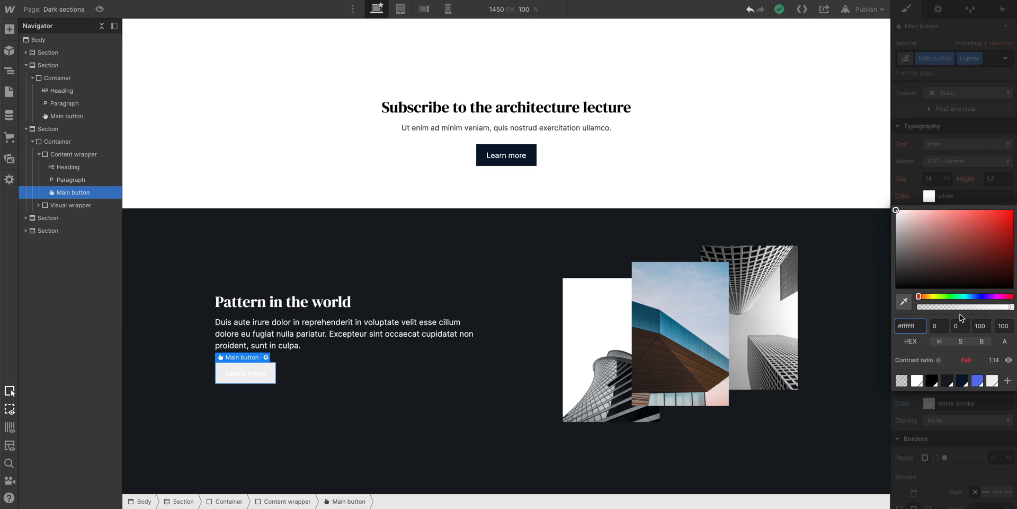
pyautogui.click(961, 380)
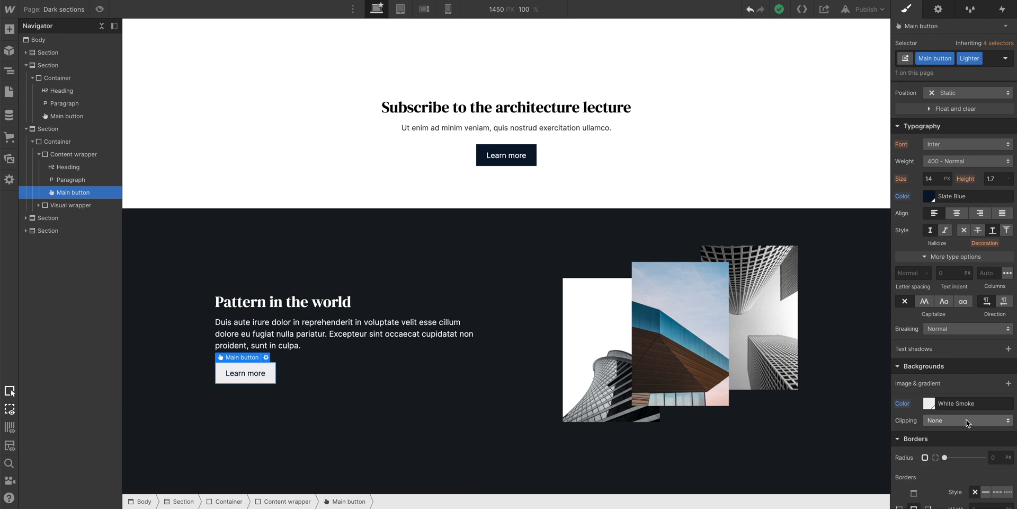
pyautogui.moveTo(541, 170)
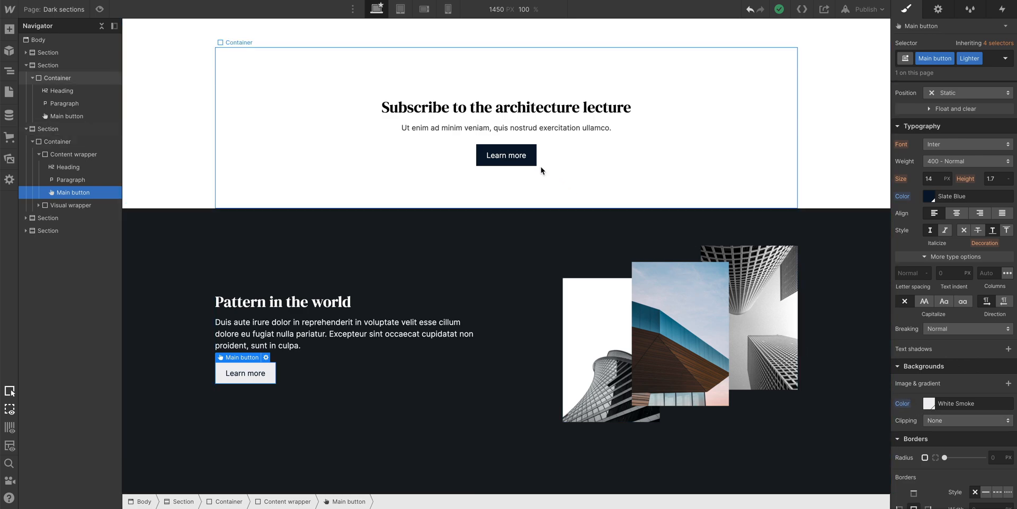
pyautogui.click(507, 155)
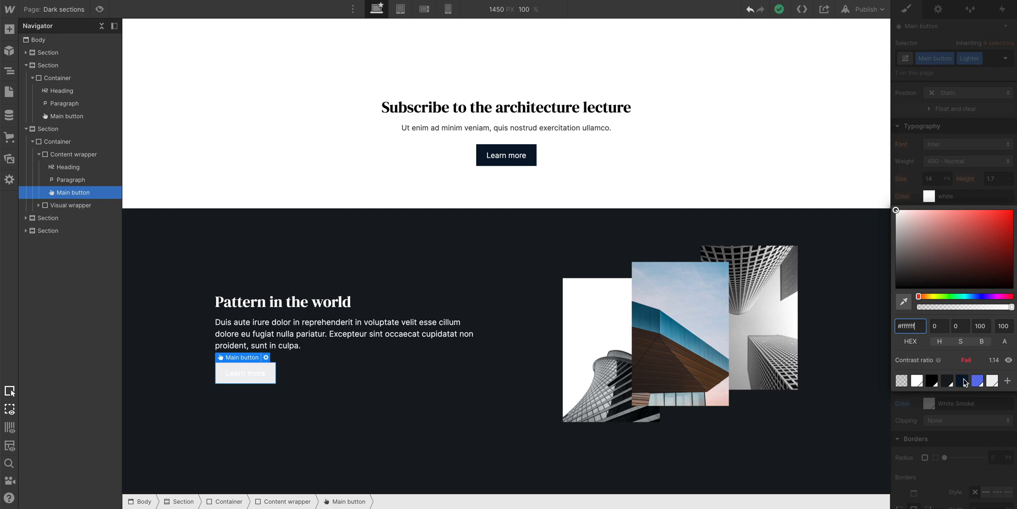
pyautogui.click(963, 380)
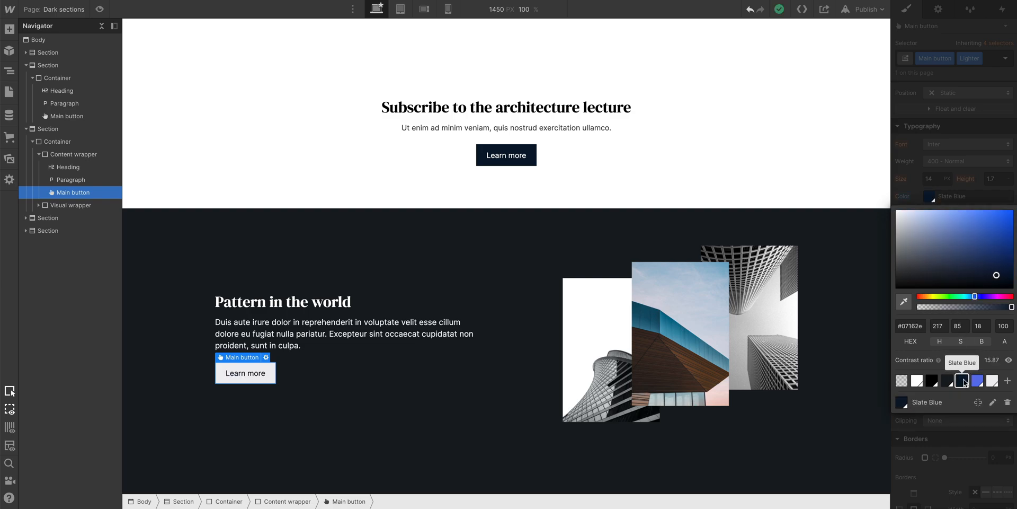
pyautogui.click(9, 29)
pyautogui.write('Main butt')
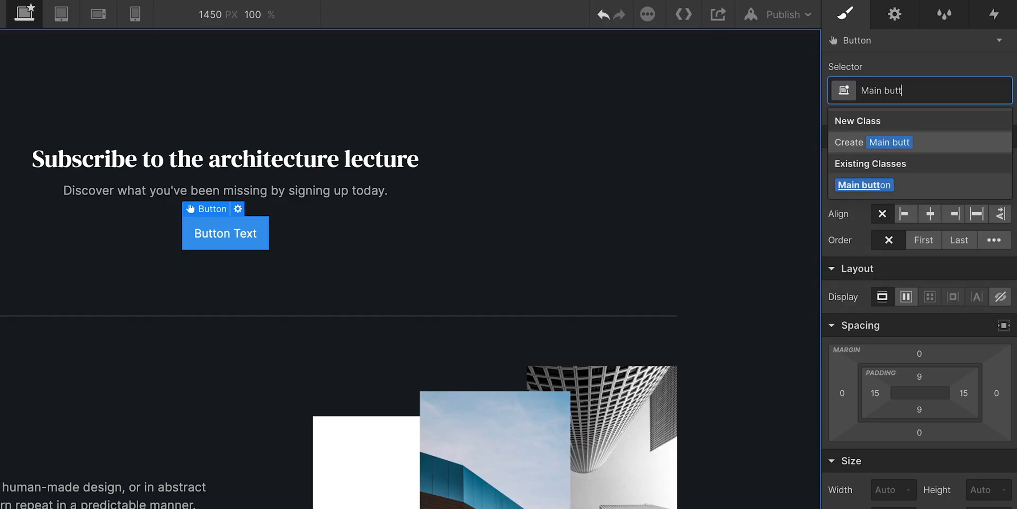
# Step: Apply the existing Main button class to the new subscribe-section button
pyautogui.click(864, 185)
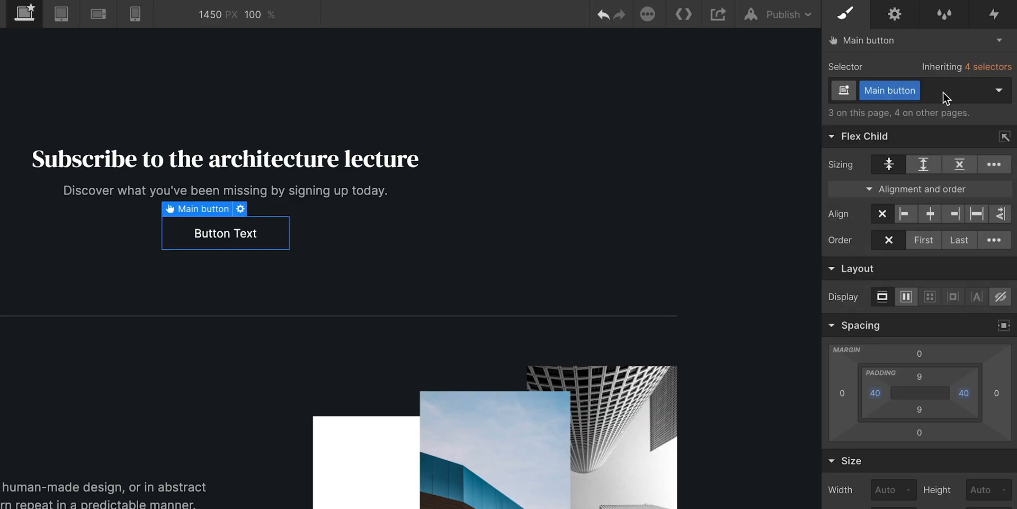
pyautogui.write('Lighter')
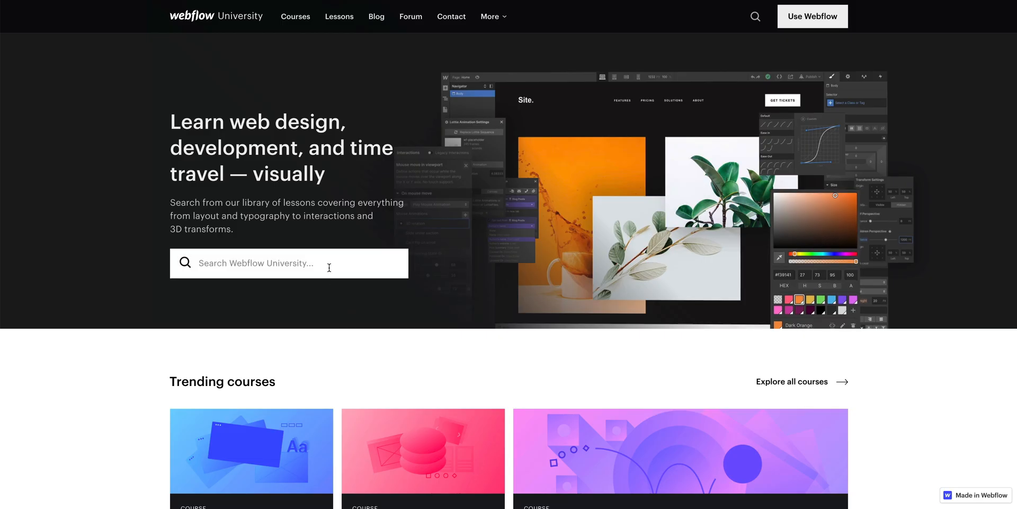
# Step: Search Webflow University for Classes and open the 'Use classes to style elements' lesson
pyautogui.write('Classes')
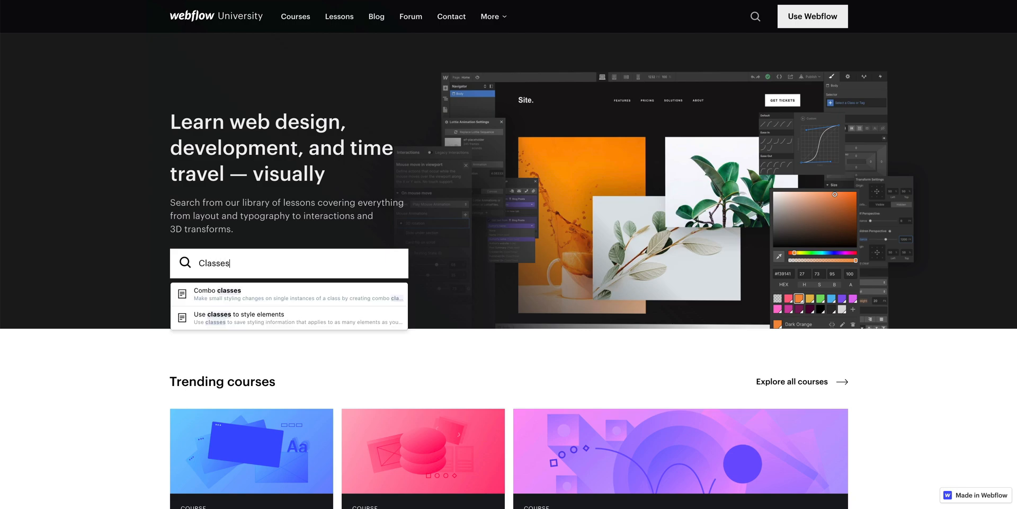
pyautogui.click(812, 16)
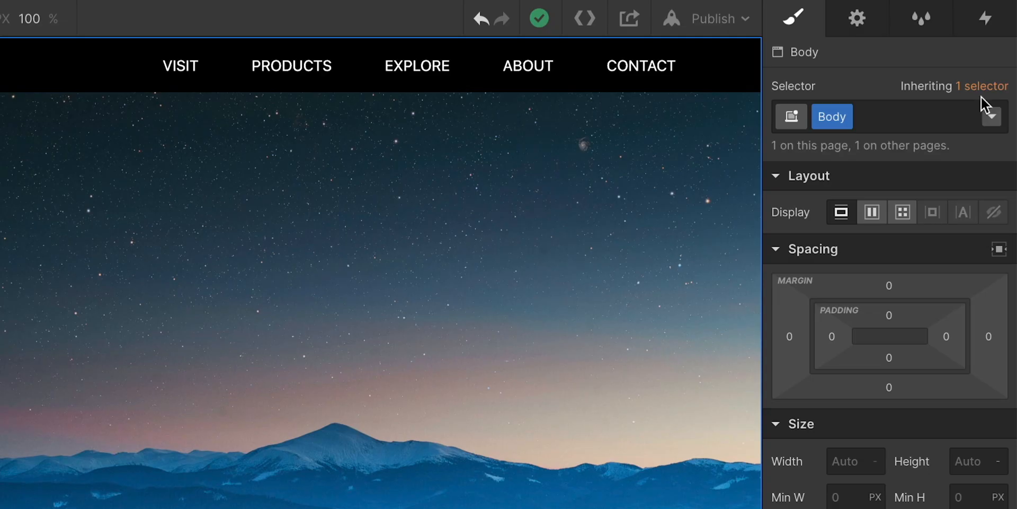
pyautogui.click(991, 116)
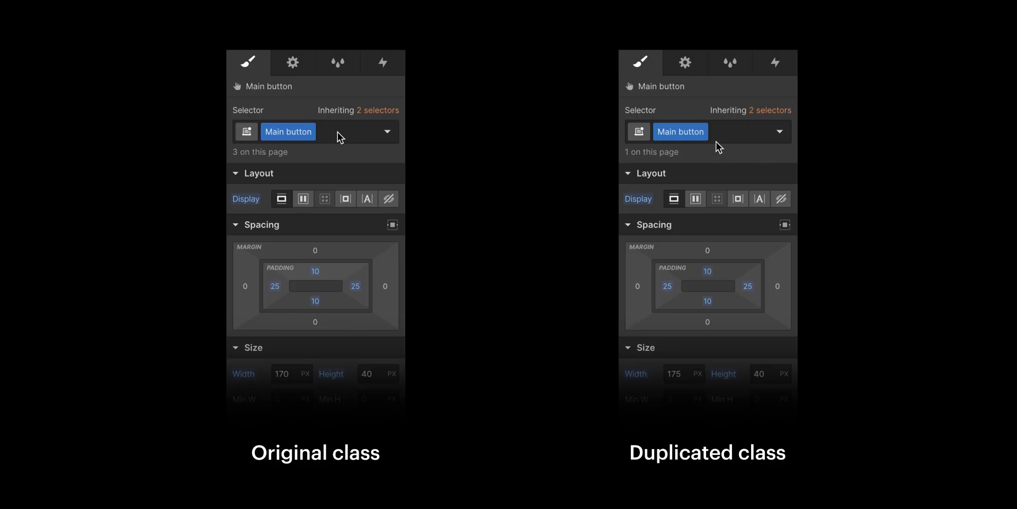
# Step: Duplicate the Main button class as Main button Copy and widen the copy's left/right padding to 47
pyautogui.click(781, 132)
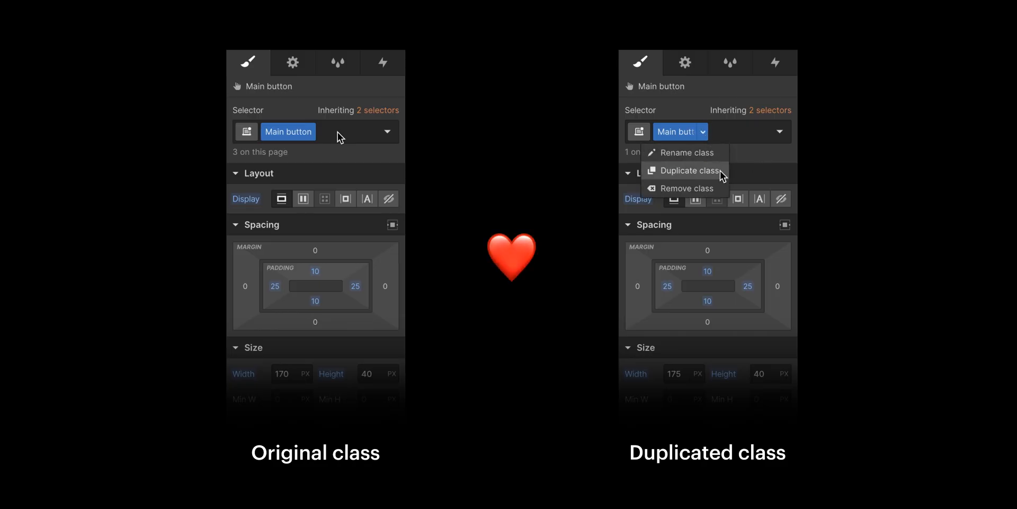
pyautogui.click(687, 170)
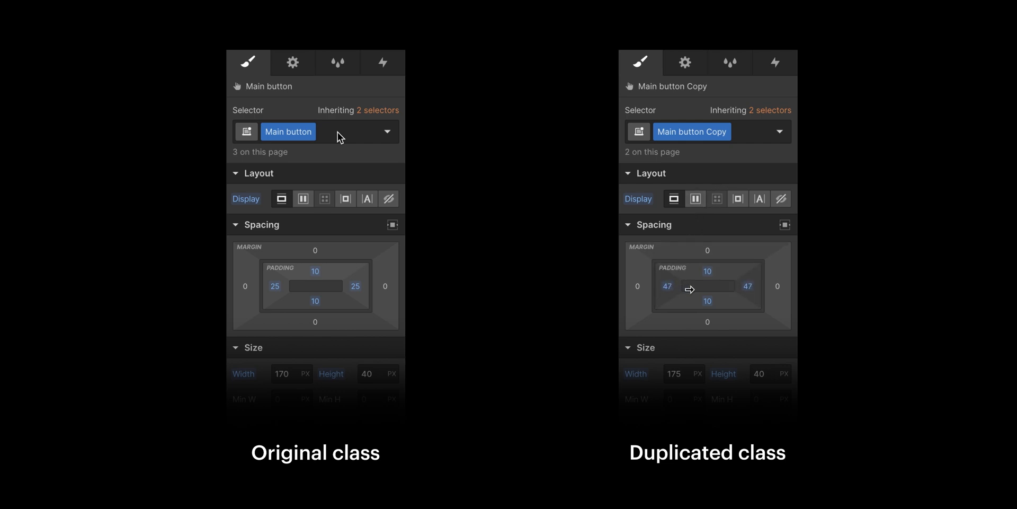
pyautogui.moveTo(668, 286); pyautogui.dragTo(699, 293)
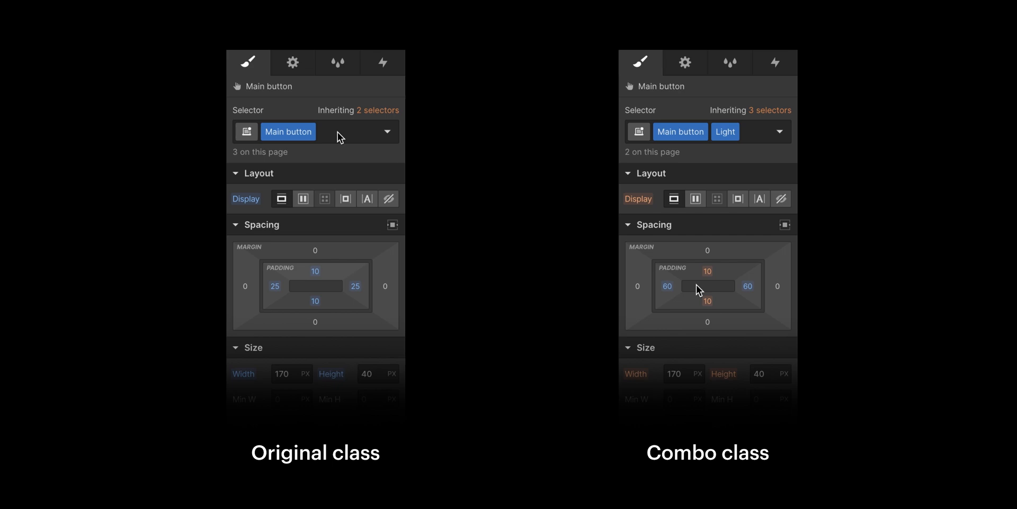
pyautogui.moveTo(338, 146)
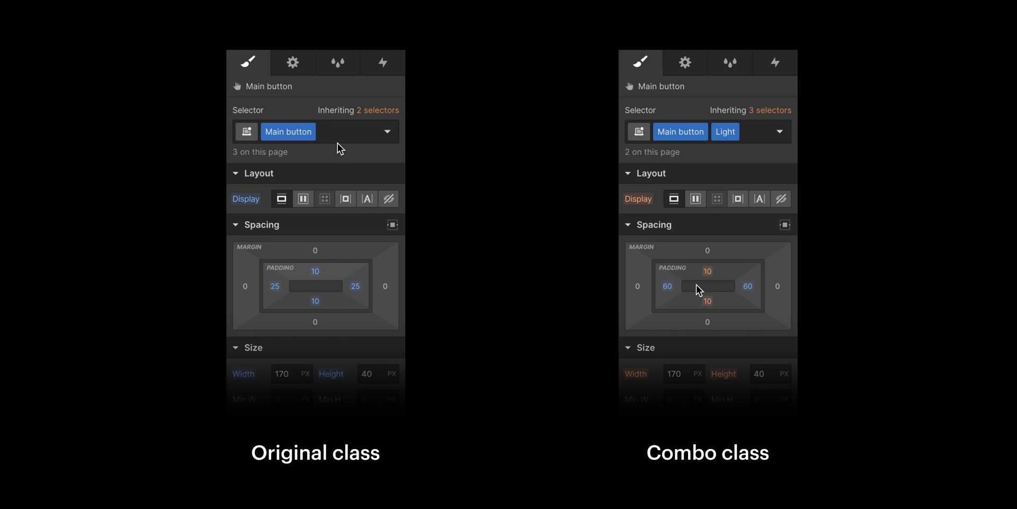
# Step: Set the Main button class's vertical padding, entering 40 in the padding field
pyautogui.click(345, 198)
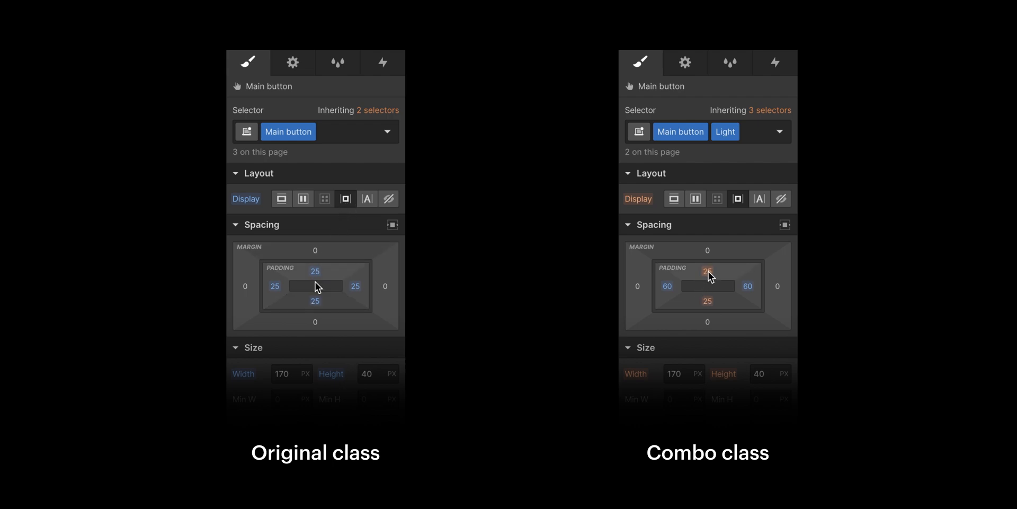
pyautogui.write('40')
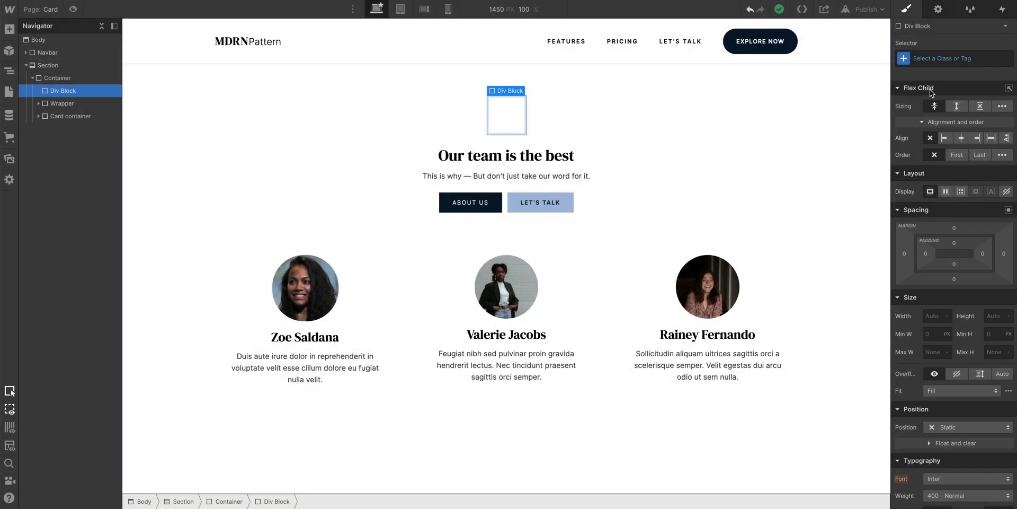
# Step: Create a new class named Rob Lowe on the empty div block
pyautogui.click(953, 58)
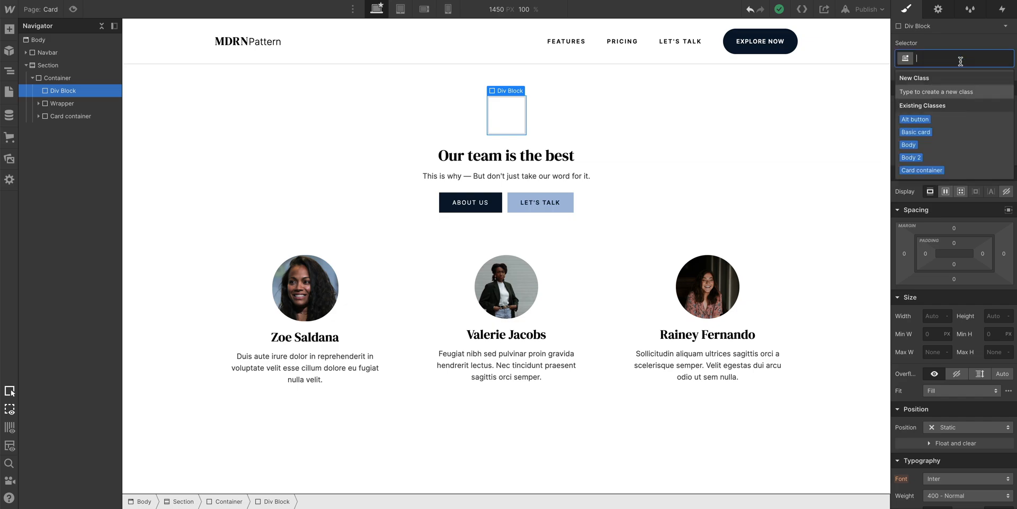
pyautogui.write('Rob Lowe')
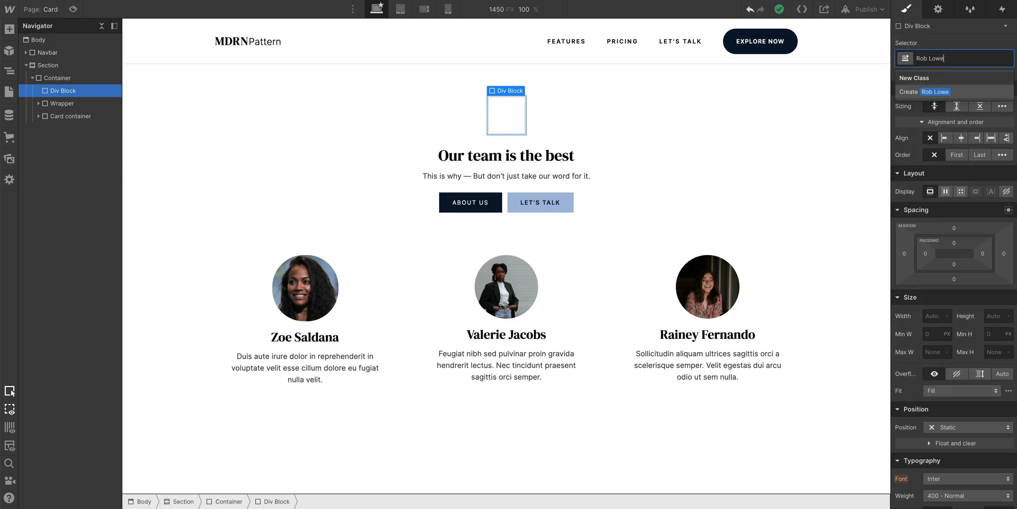
pyautogui.press('Enter')
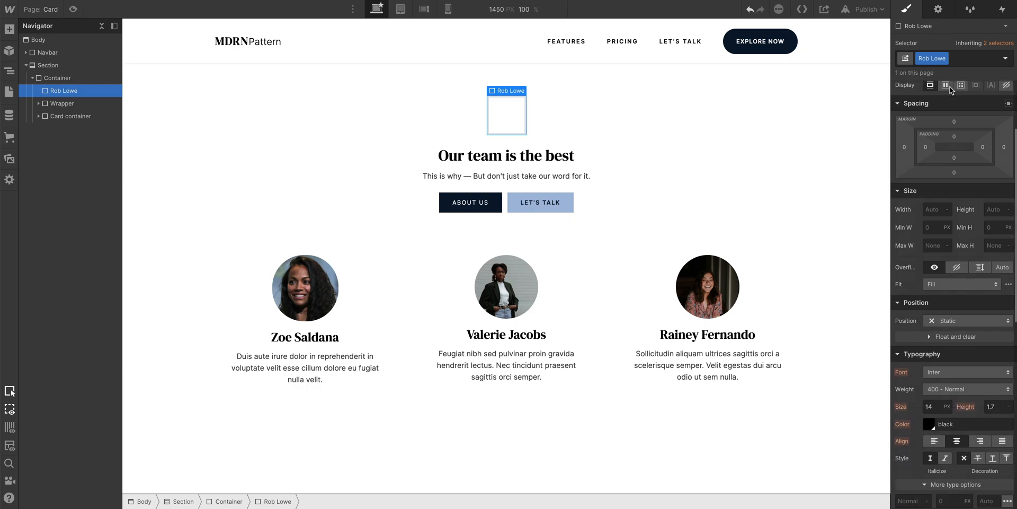
pyautogui.scroll(-3)
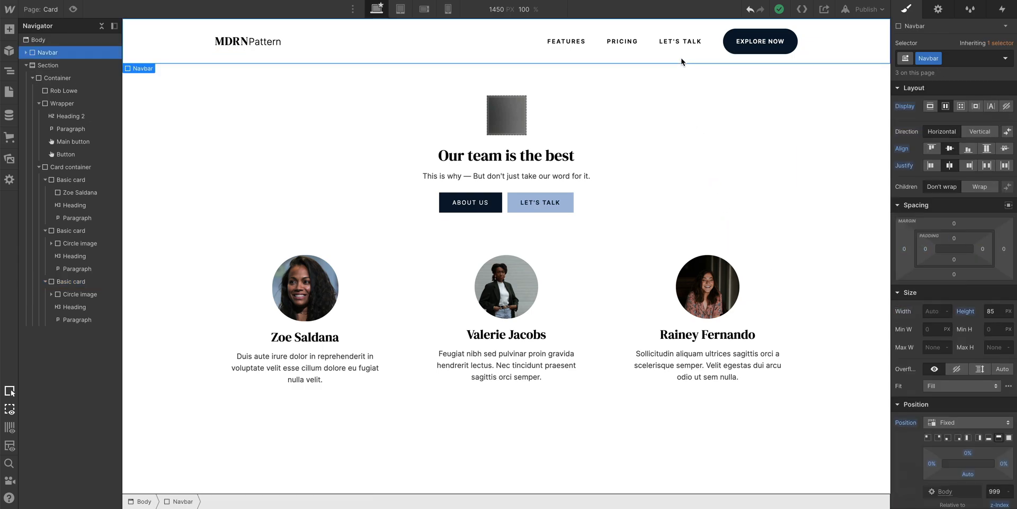
# Step: Create the Example heading class on the team heading with line height 1.2
pyautogui.click(469, 201)
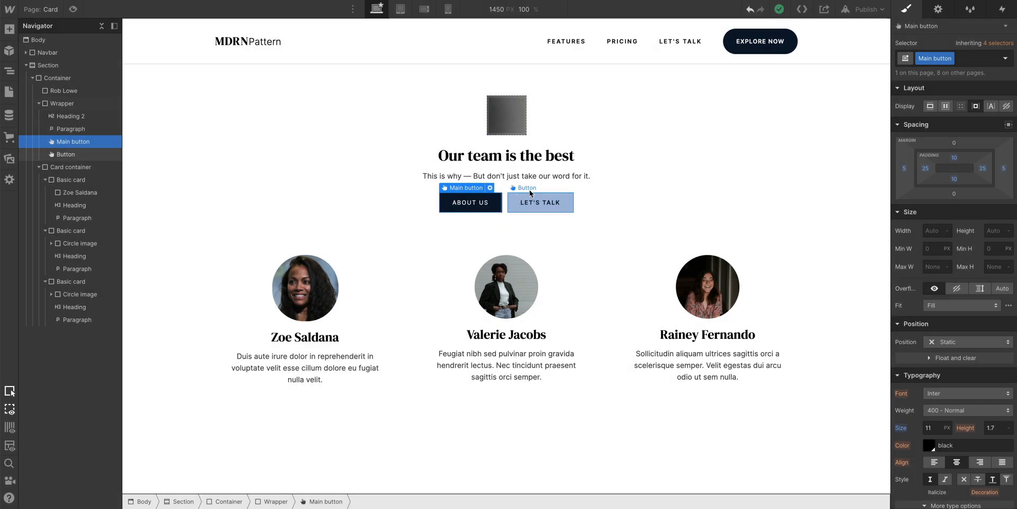
pyautogui.click(506, 154)
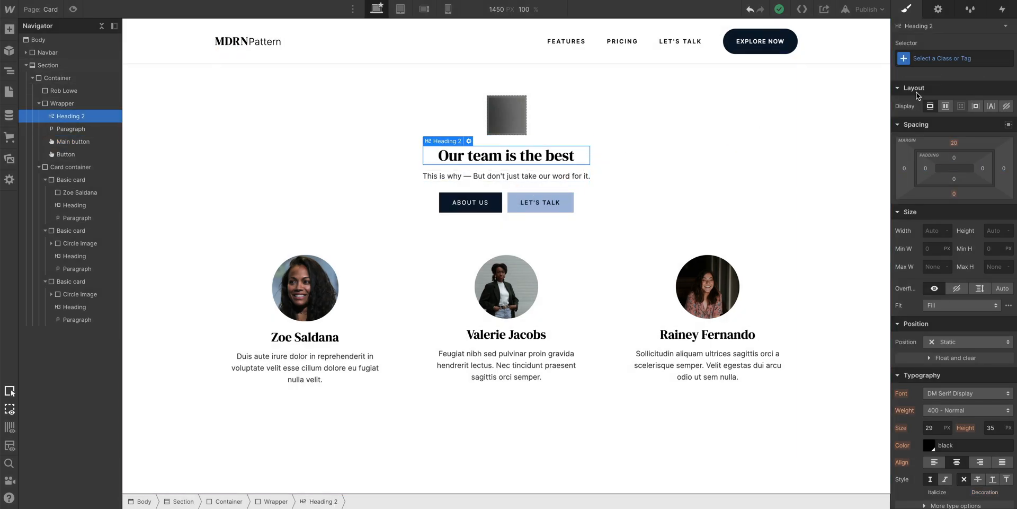
pyautogui.write('Example heading')
pyautogui.write('35')
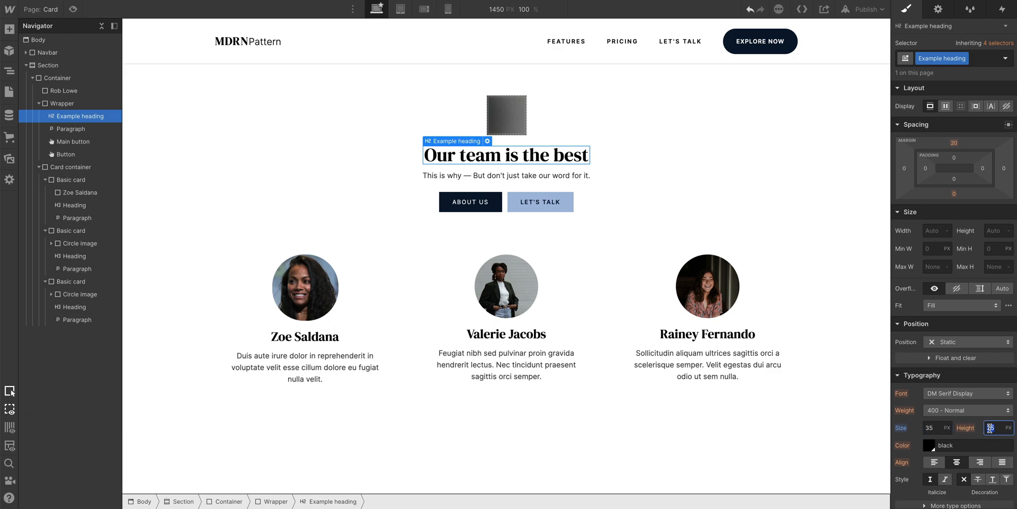
pyautogui.write('1.2')
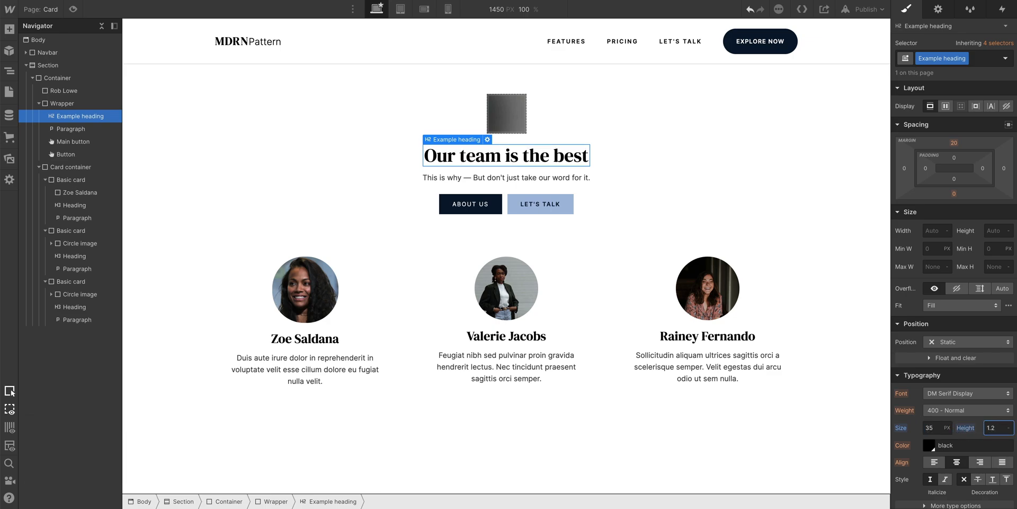
pyautogui.scroll(-3)
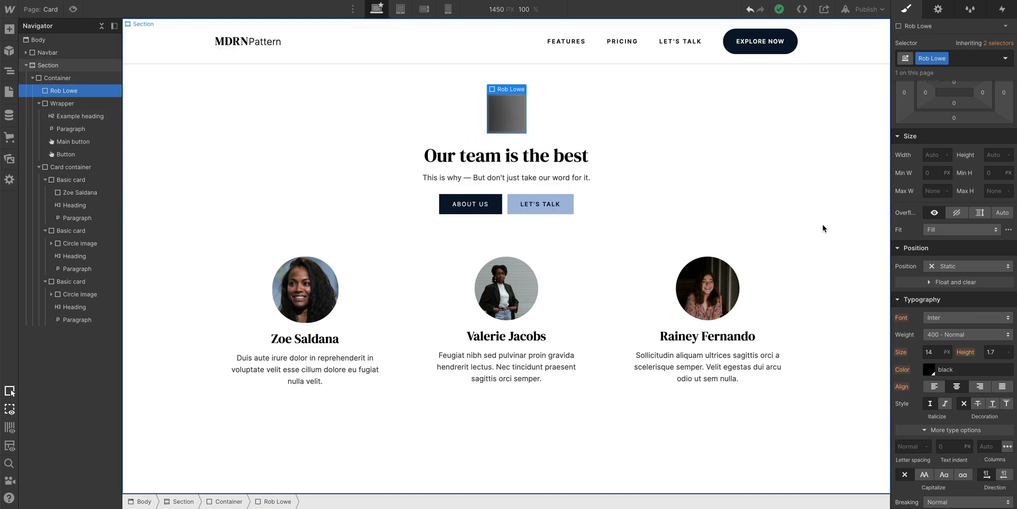
pyautogui.scroll(-3)
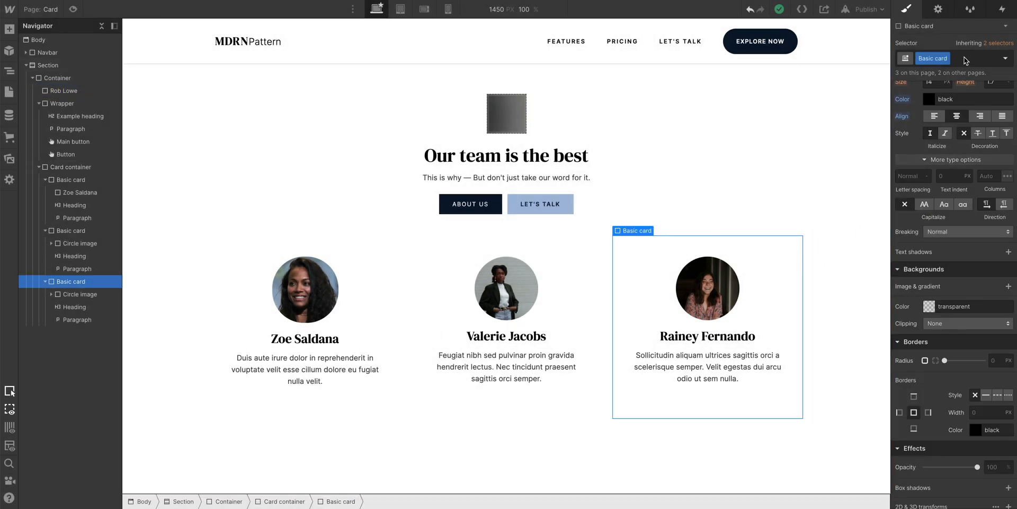
# Step: Add the Rob Lowe combo class to the third team card and the navbar
pyautogui.click(966, 59)
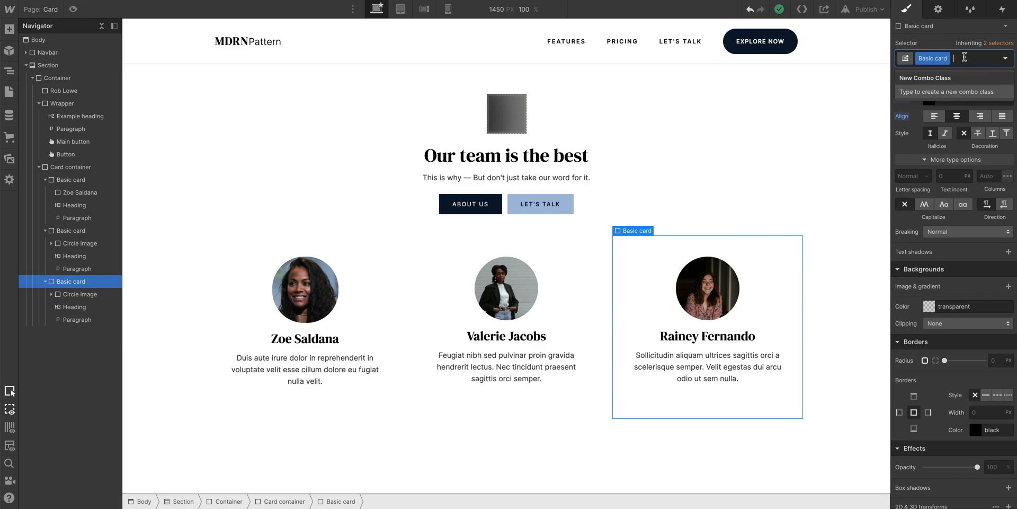
pyautogui.write('Rob Lowe')
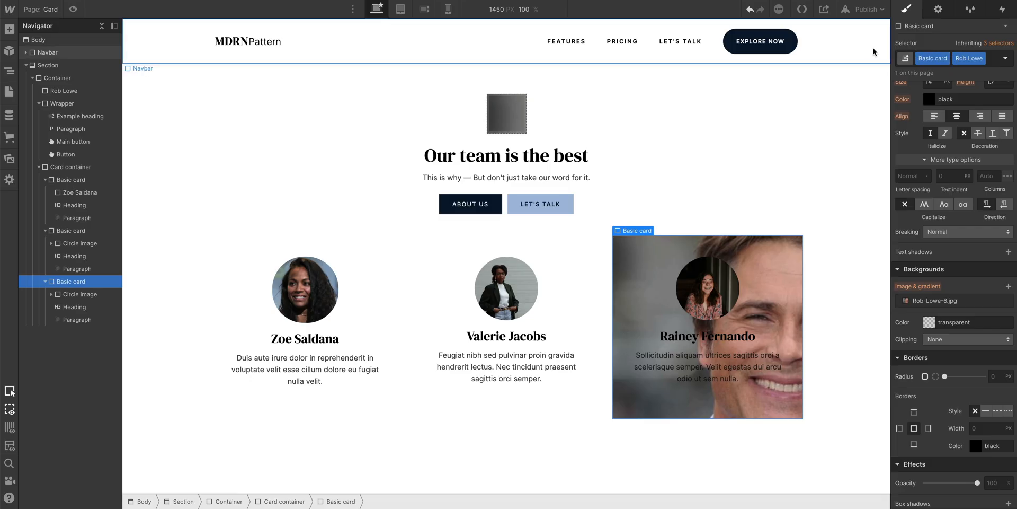
pyautogui.click(49, 53)
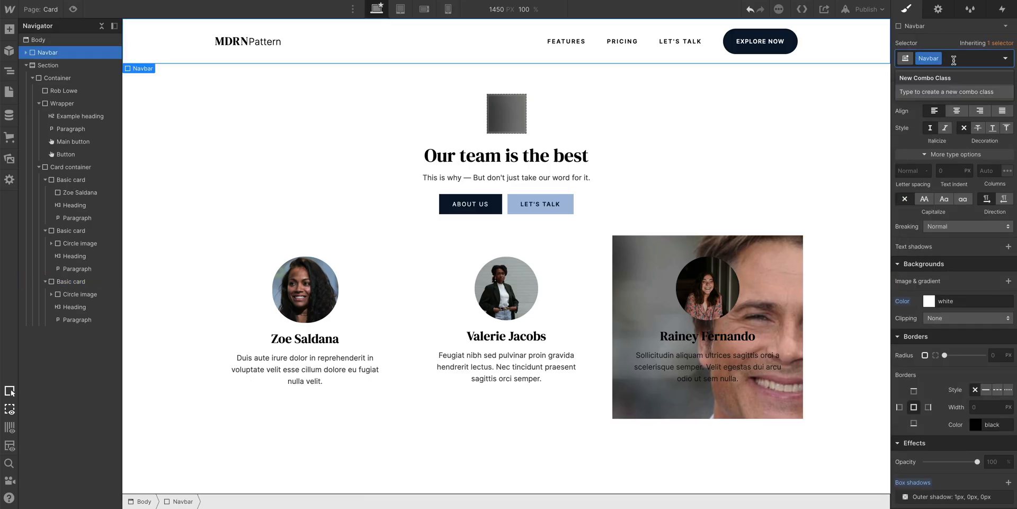
pyautogui.write('Rob')
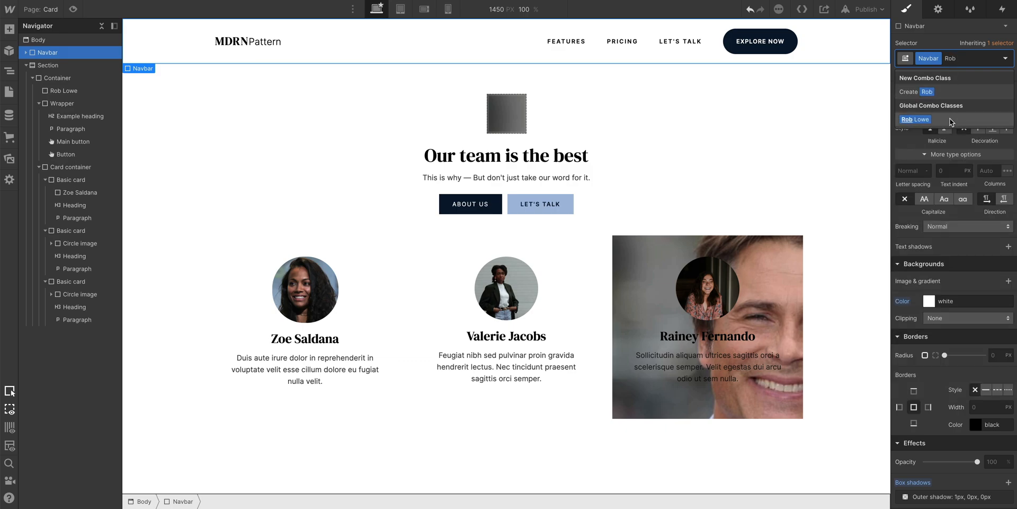
pyautogui.click(913, 119)
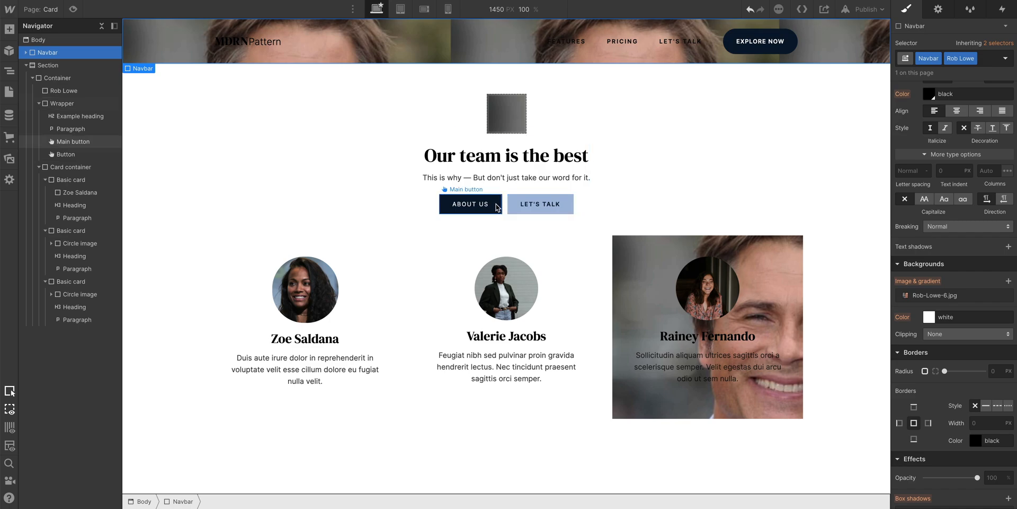
# Step: Add the Rob Lowe combo class to the About Us and Let's Talk buttons
pyautogui.click(469, 203)
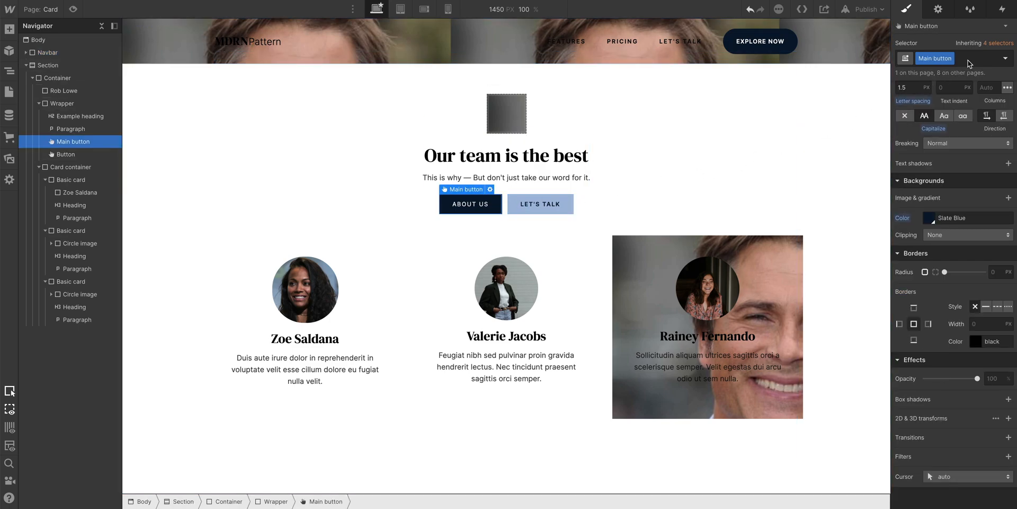
pyautogui.write('Ro')
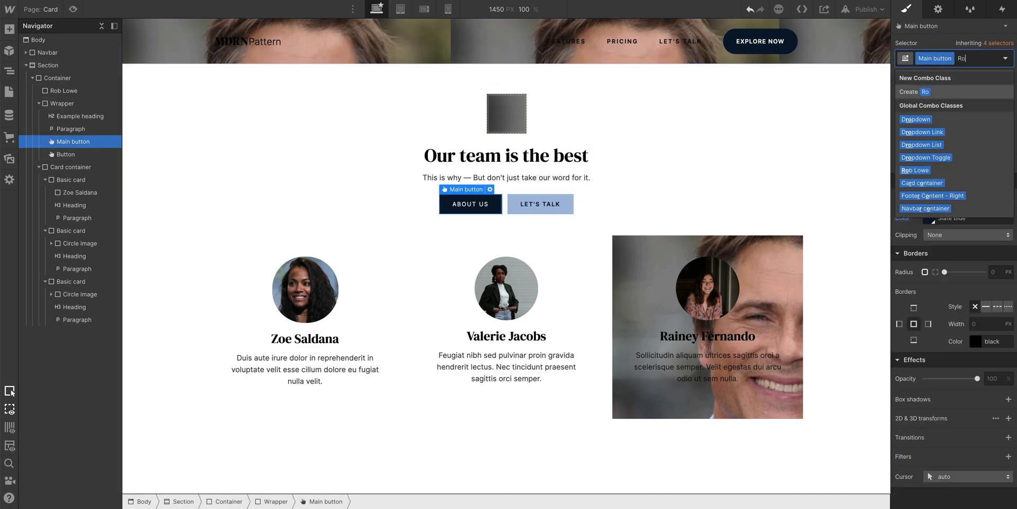
pyautogui.click(914, 170)
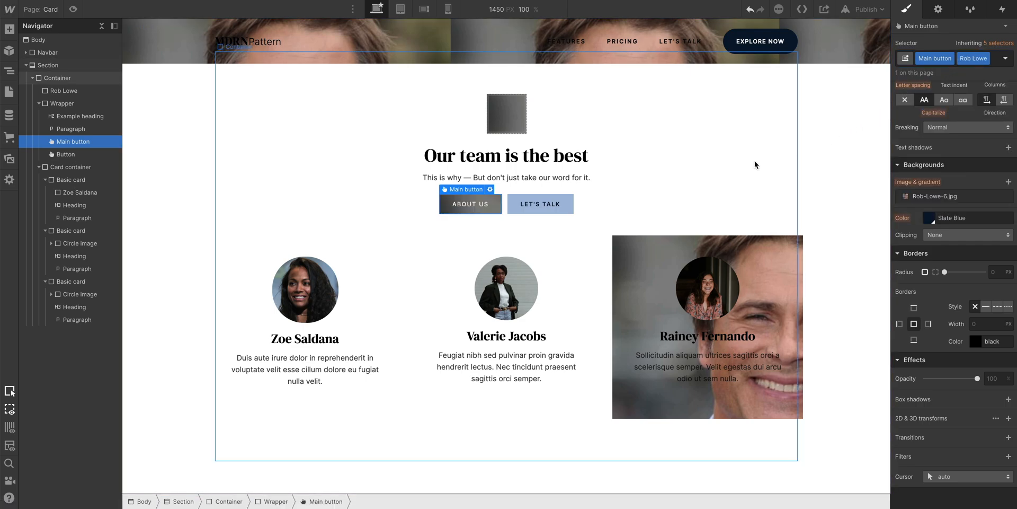
pyautogui.click(539, 204)
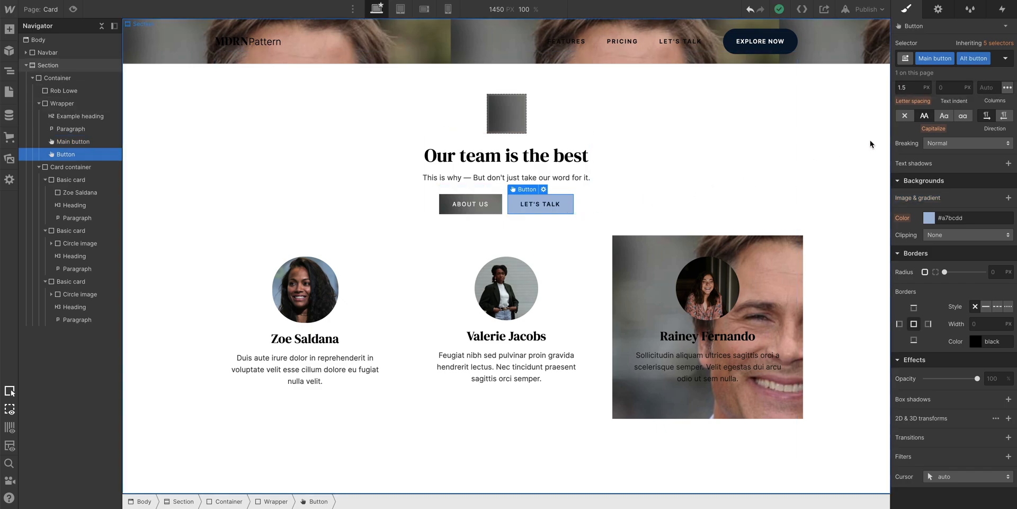
pyautogui.click(1002, 57)
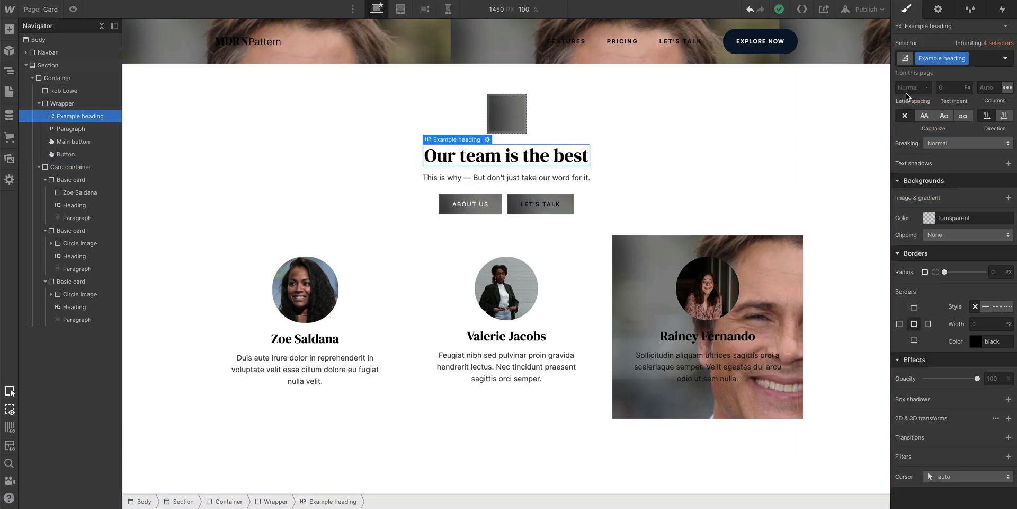
pyautogui.write('Rob Lowe')
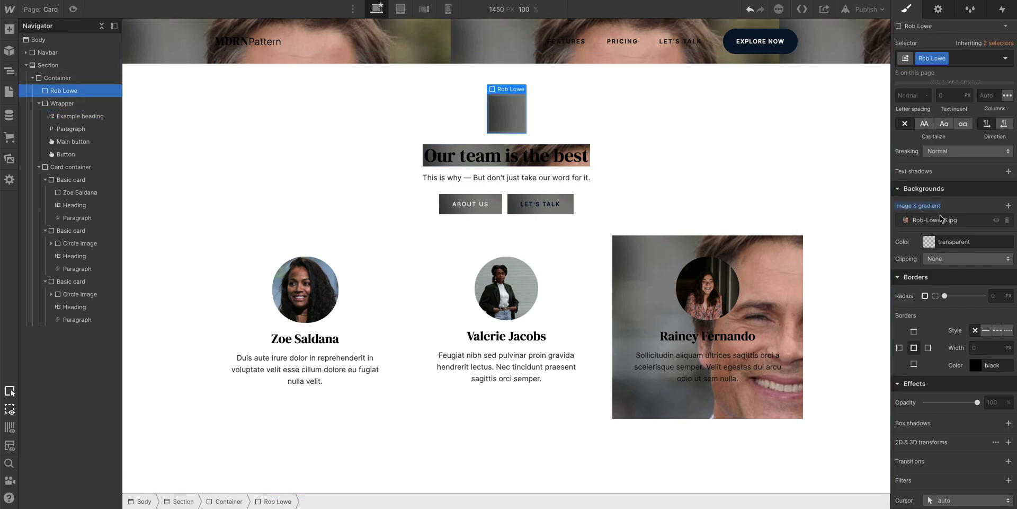
# Step: Set the Rob-Lowe-6.jpg background's vertical position to 26% so his face shows
pyautogui.click(934, 219)
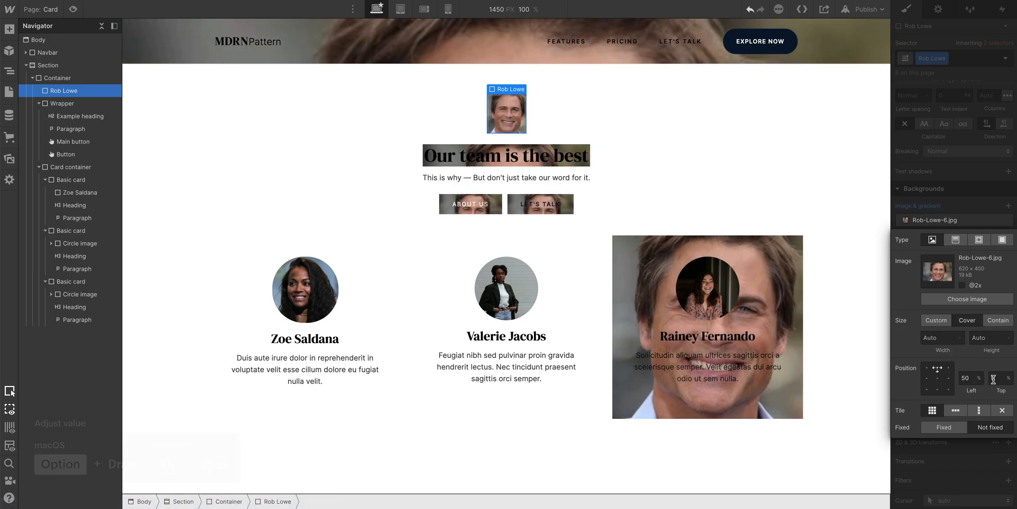
pyautogui.write('26')
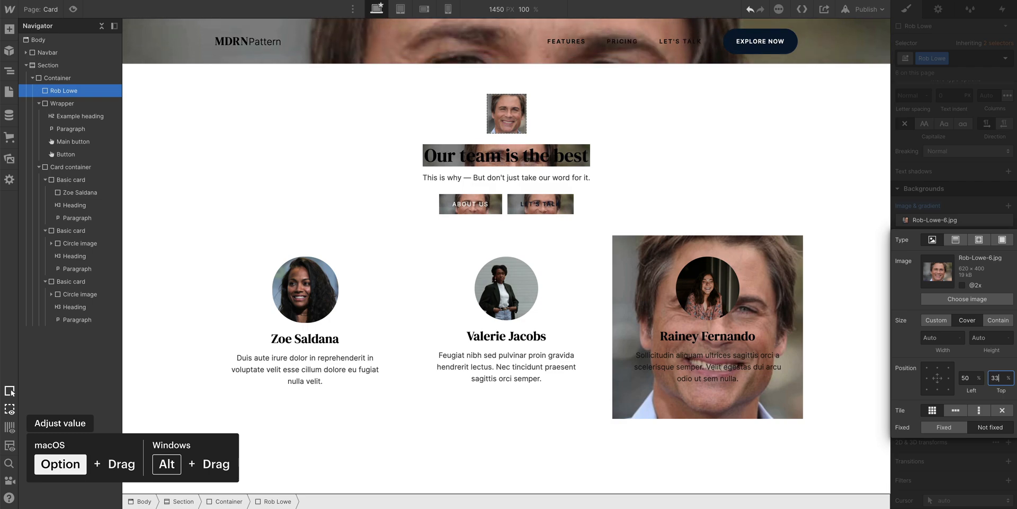
pyautogui.click(9, 158)
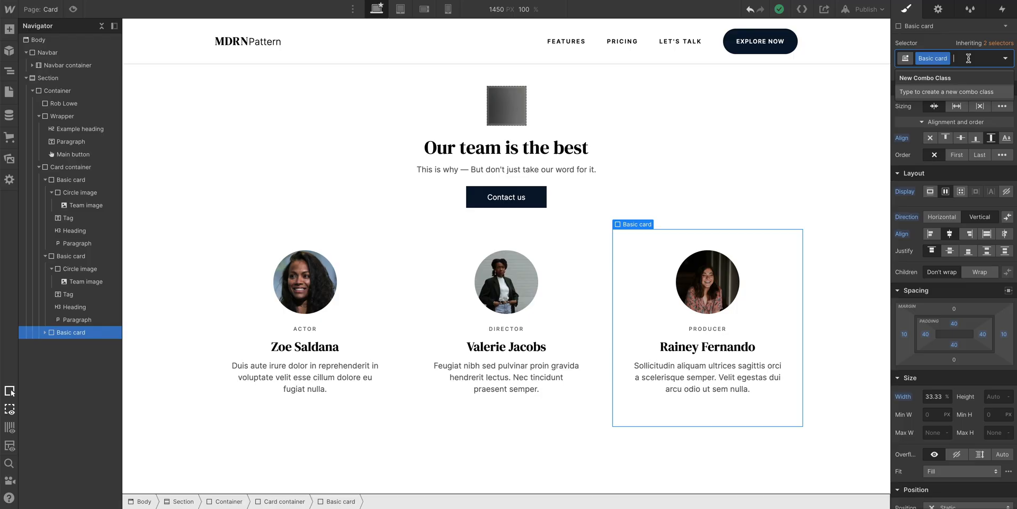
# Step: Search the Main button selector for Rob Lowe and Lighter combo classes
pyautogui.write('Rob Low')
pyautogui.write('Main button')
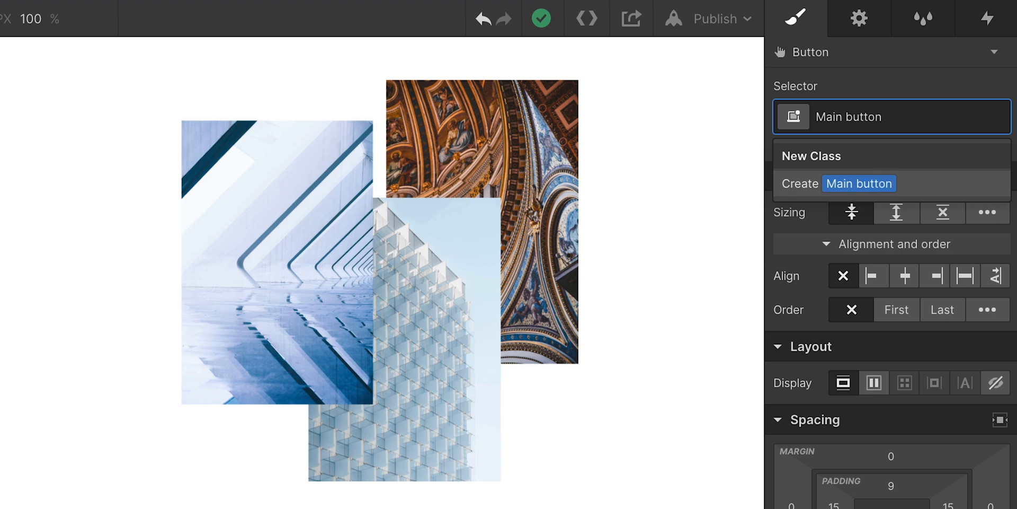
pyautogui.write('Lighter')
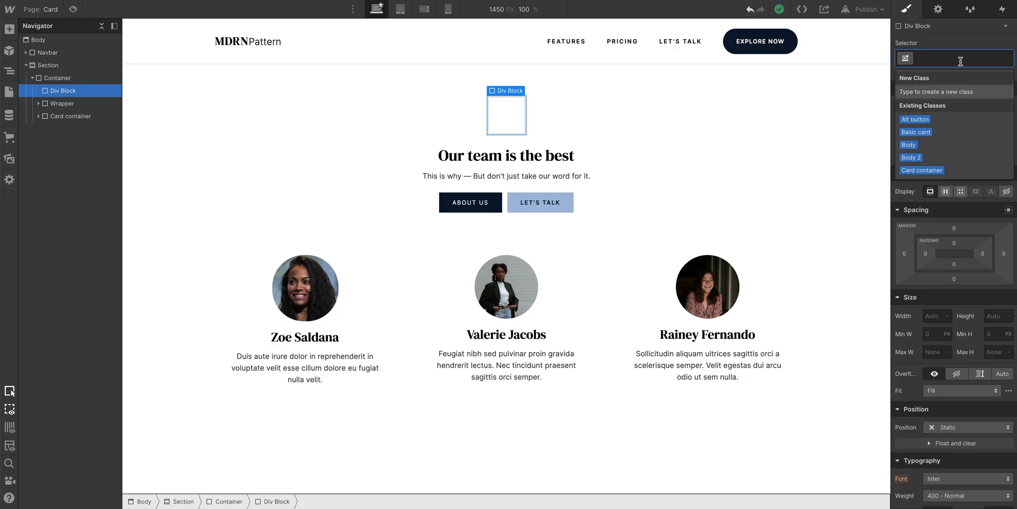
pyautogui.write('Rob Lowe')
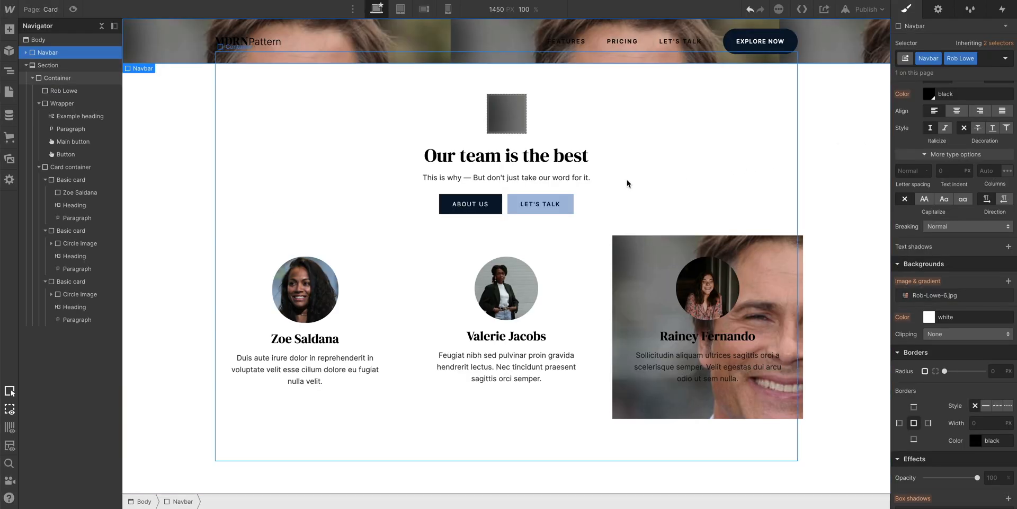
# Step: Apply the global Rob Lowe combo class to the About Us button
pyautogui.click(469, 204)
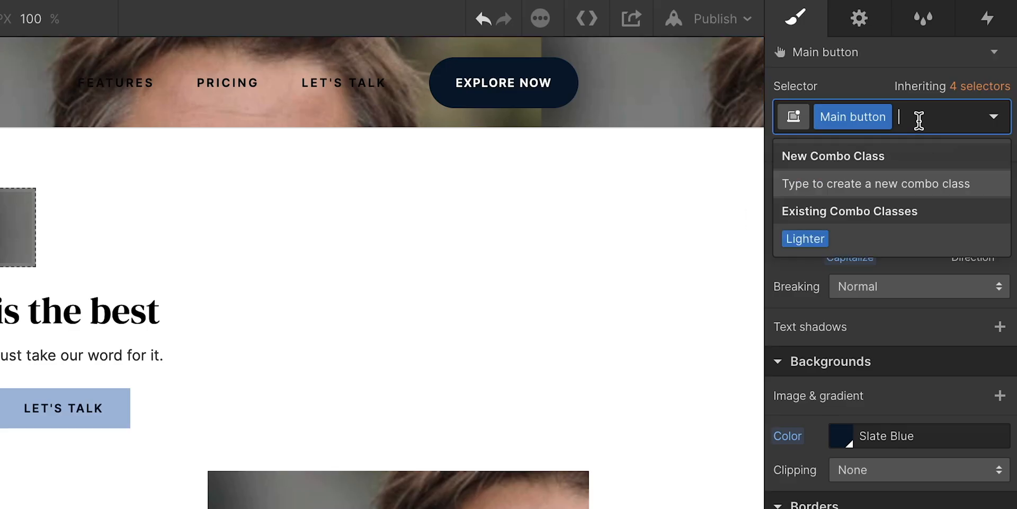
pyautogui.write('Rob Lo')
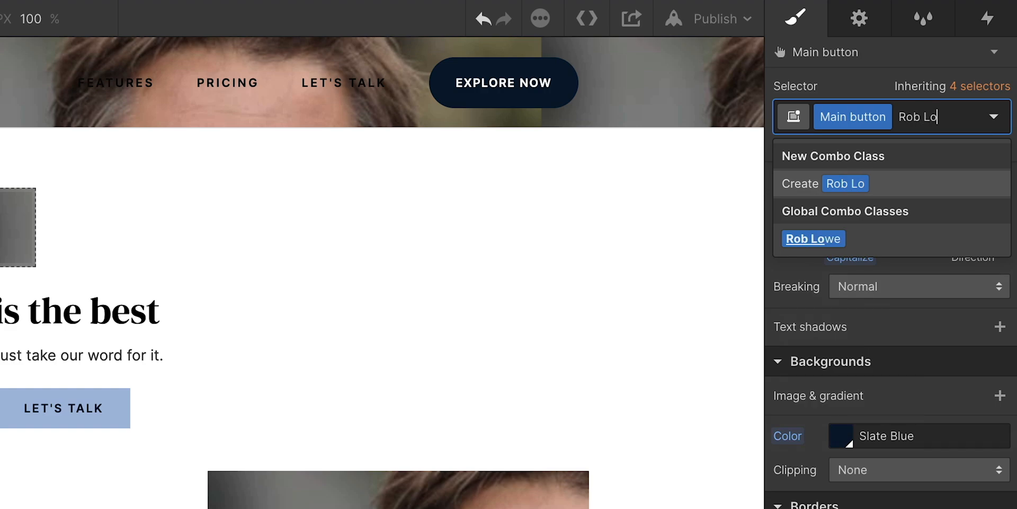
pyautogui.click(813, 239)
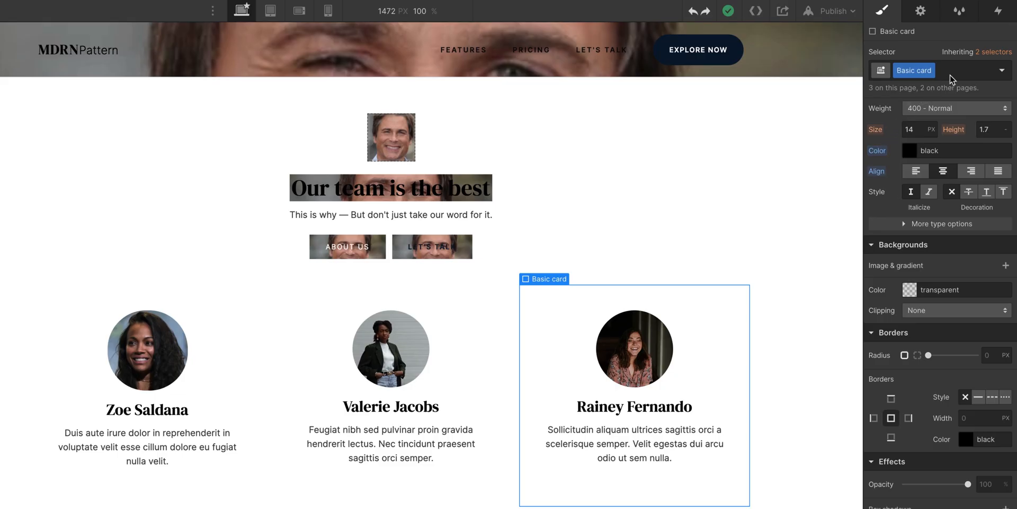
# Step: Add the Rob Lowe combo class to the third team card and check the background inheritance
pyautogui.write('Rob')
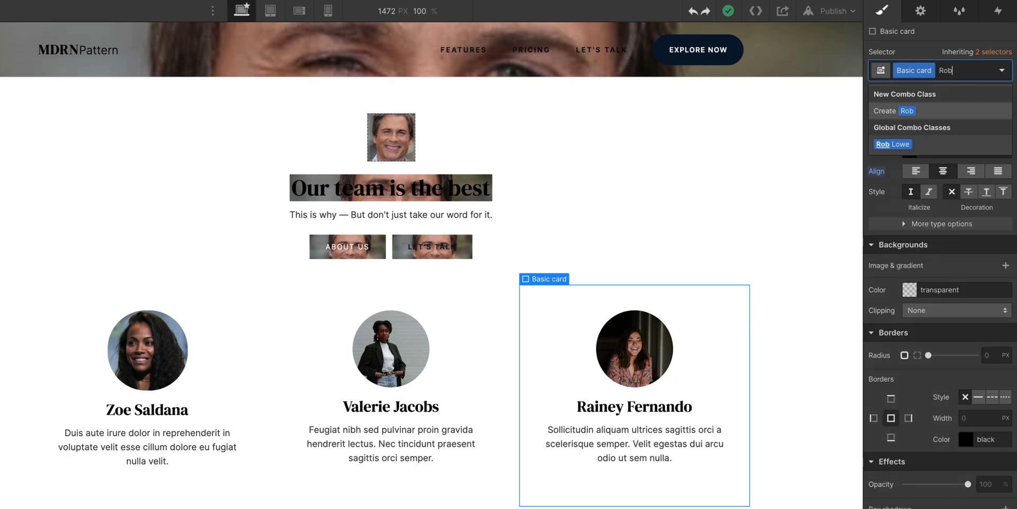
pyautogui.moveTo(930, 150)
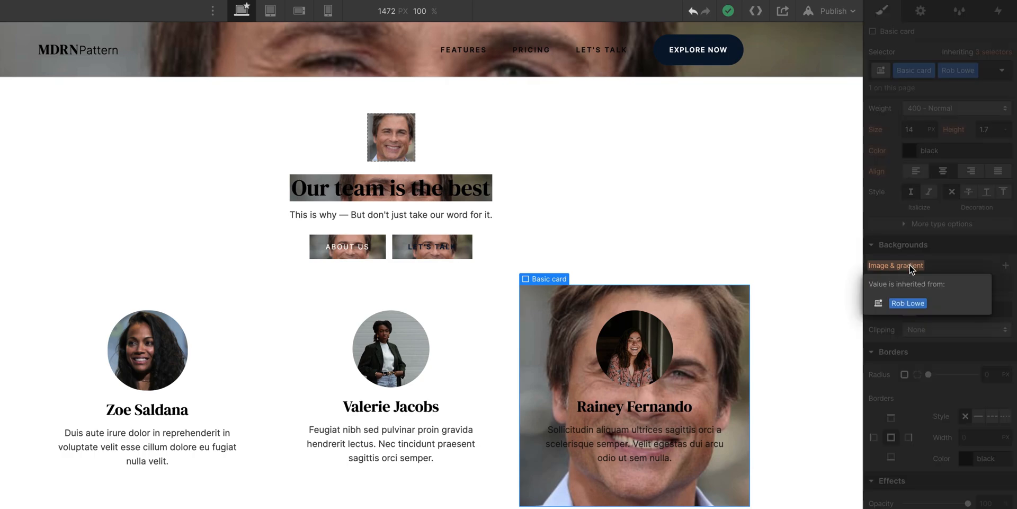
pyautogui.click(897, 265)
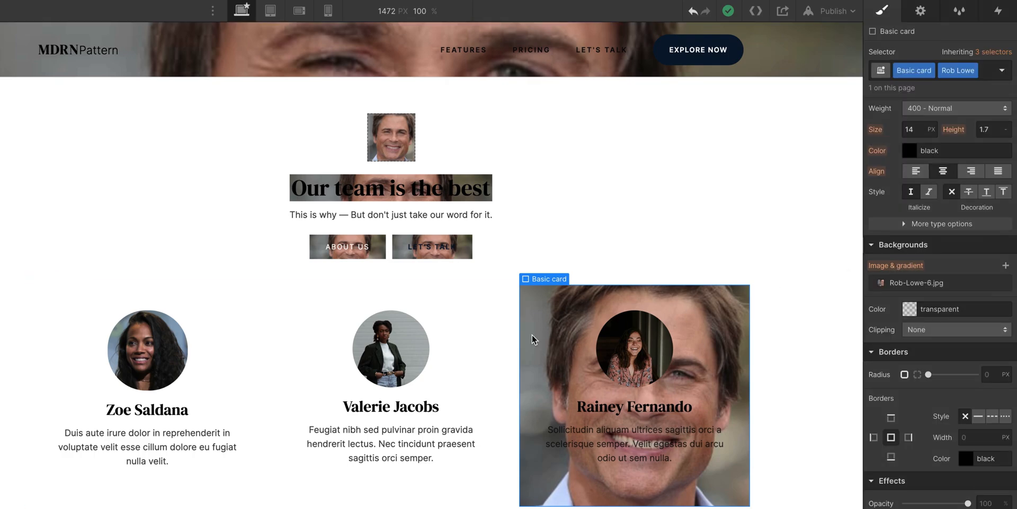
pyautogui.click(390, 351)
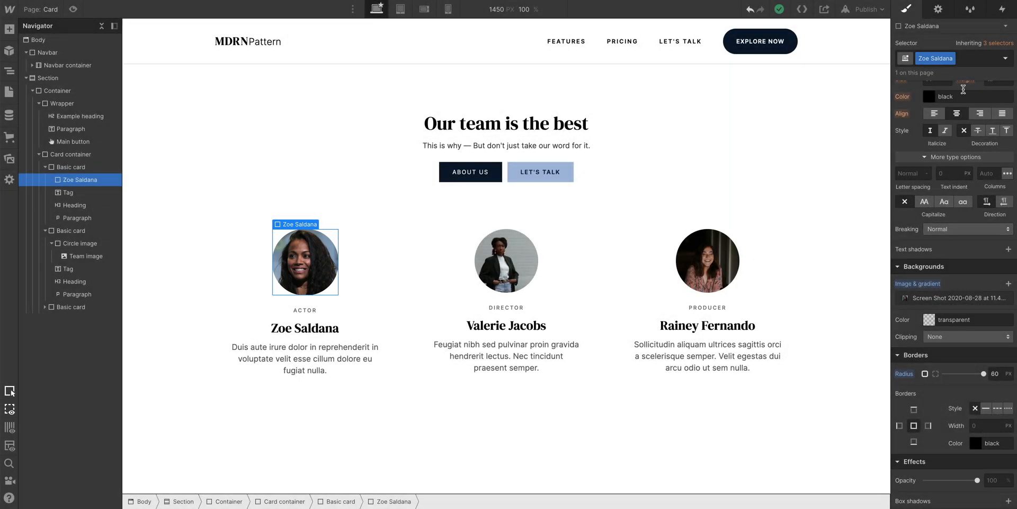
pyautogui.write('Ro')
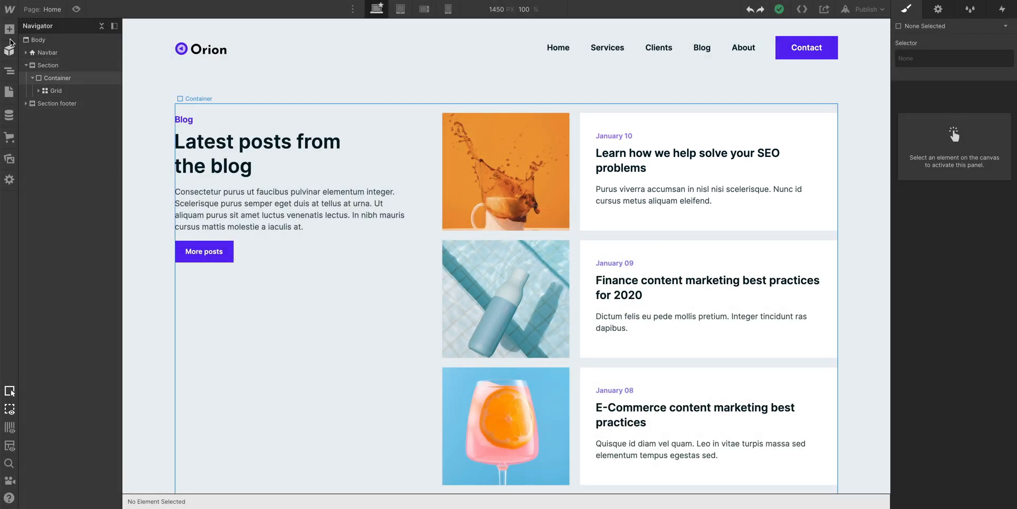
# Step: Add a div block to the blog container and class it Perfect shadow
pyautogui.click(10, 30)
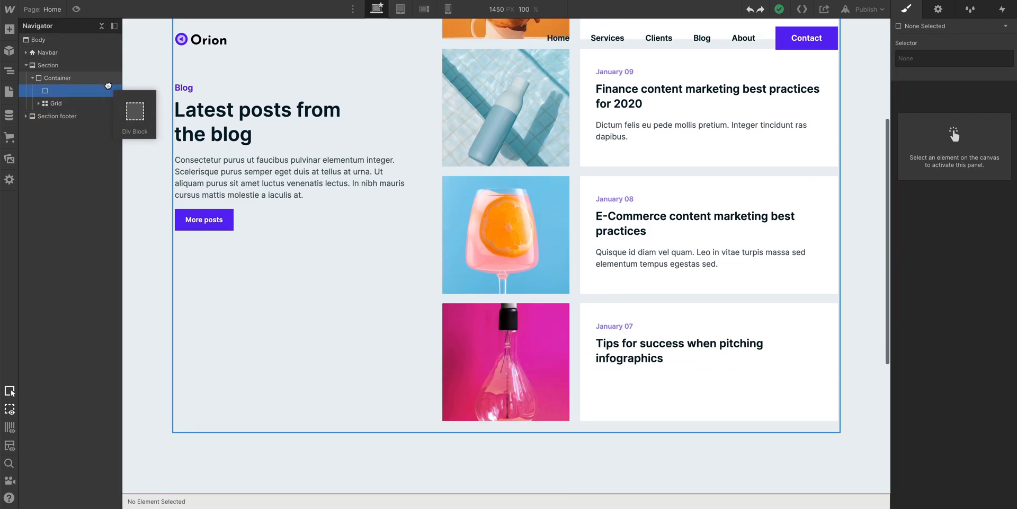
pyautogui.click(62, 90)
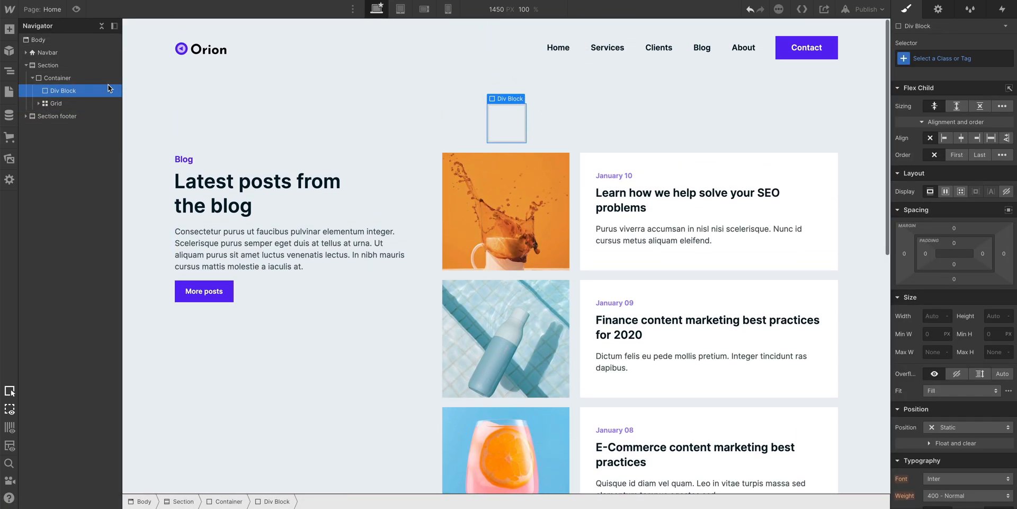
pyautogui.click(953, 59)
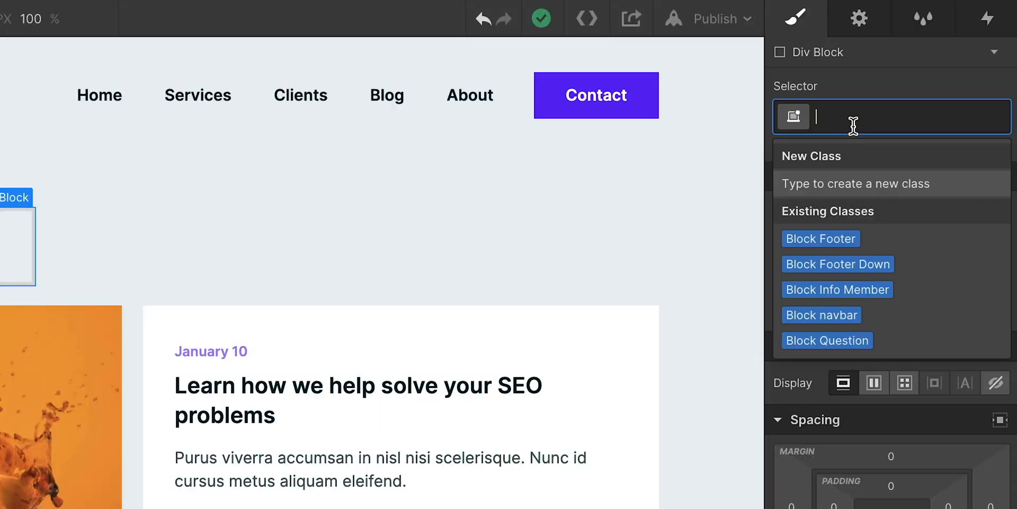
pyautogui.write('Perfect shadow')
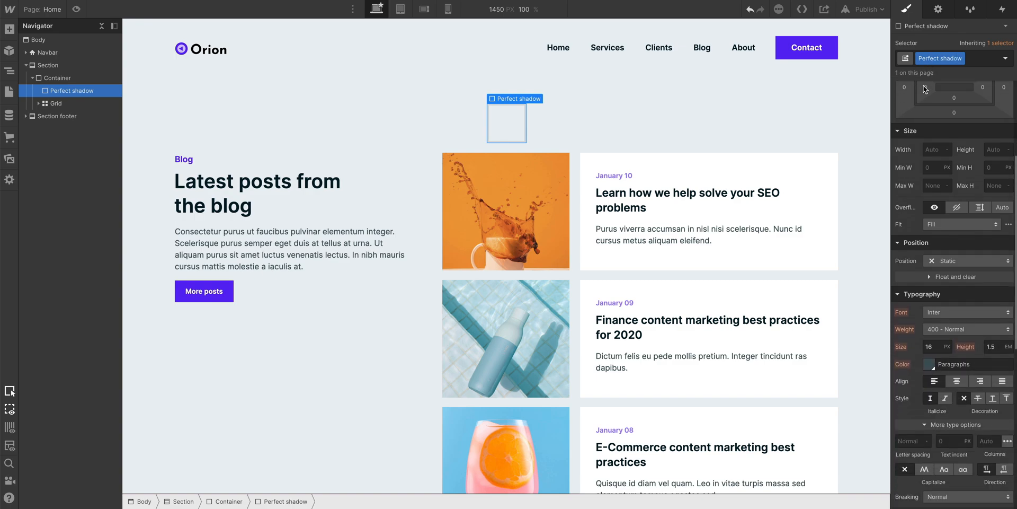
# Step: Give Perfect shadow an outer box shadow with larger distance and blur
pyautogui.scroll(-3)
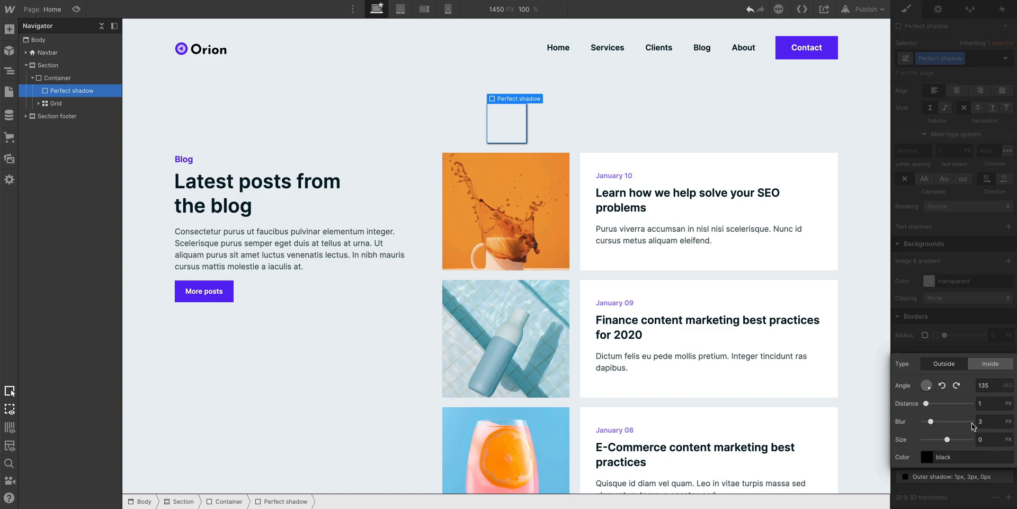
pyautogui.moveTo(927, 403); pyautogui.dragTo(943, 402)
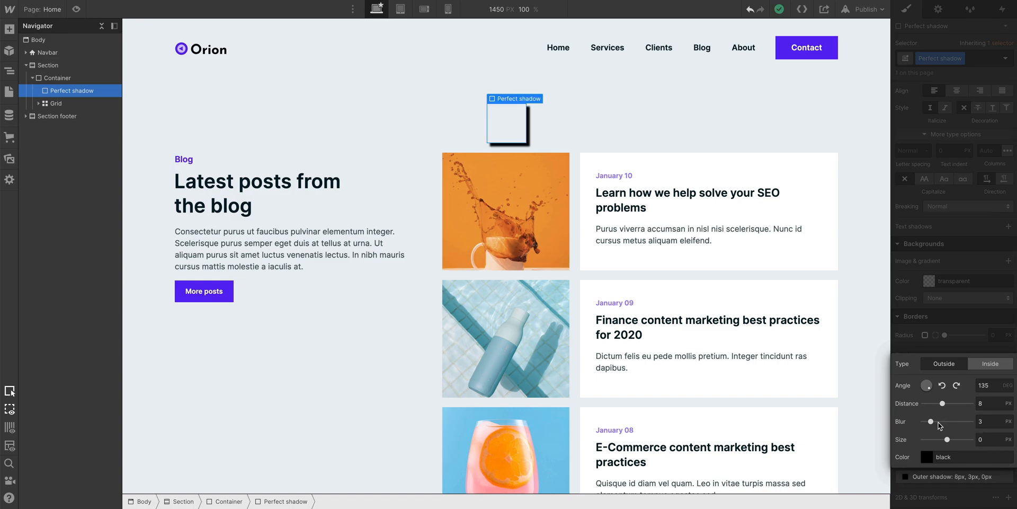
pyautogui.moveTo(914, 420); pyautogui.dragTo(944, 421)
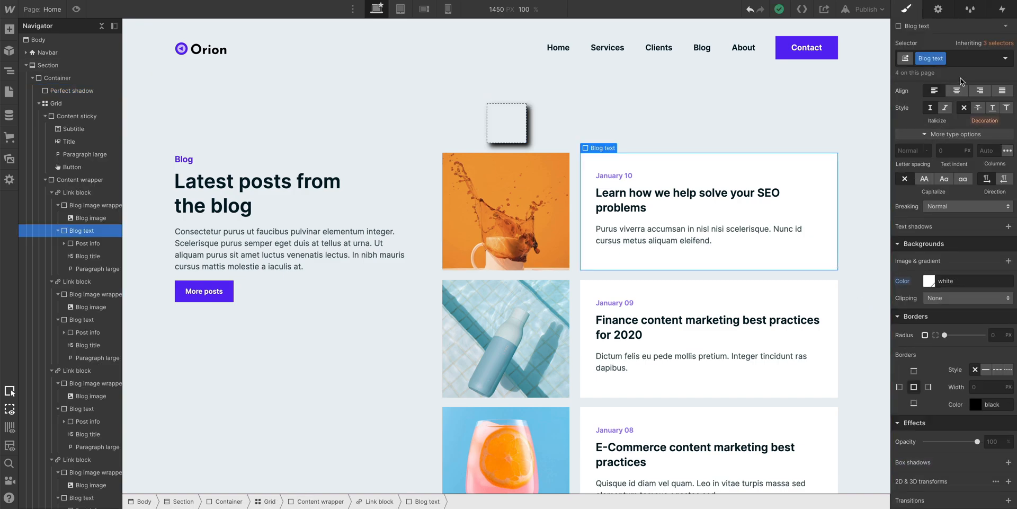
# Step: Add the Perfect shadow combo class to the first blog card and More posts button
pyautogui.write('Perfect shadow')
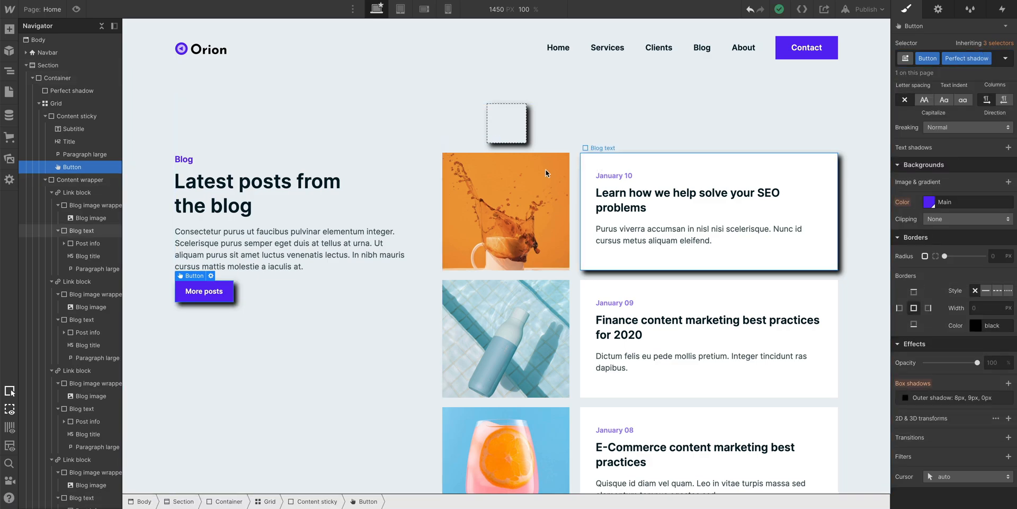
pyautogui.click(506, 211)
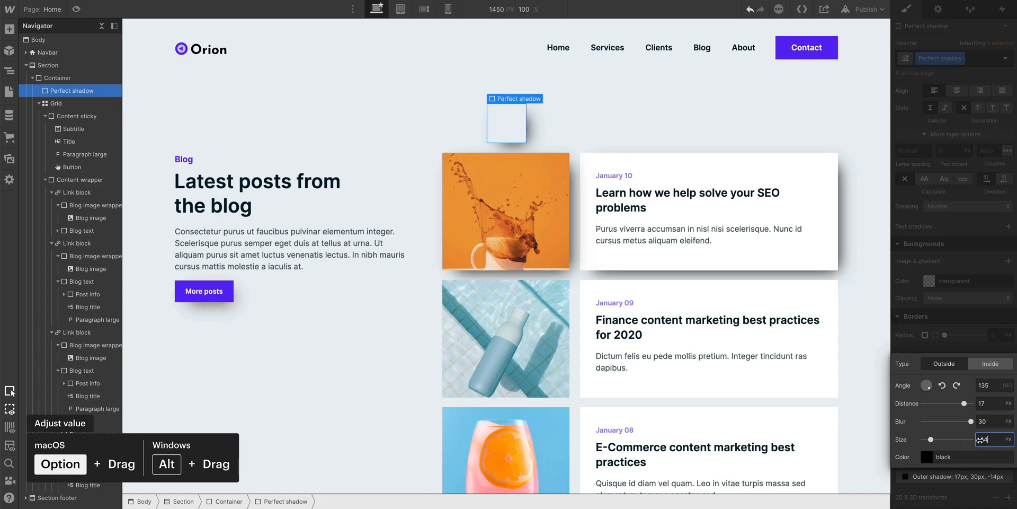
# Step: Set the Perfect shadow box shadow to 17px distance, 30px blur and -14px spread
pyautogui.click(927, 455)
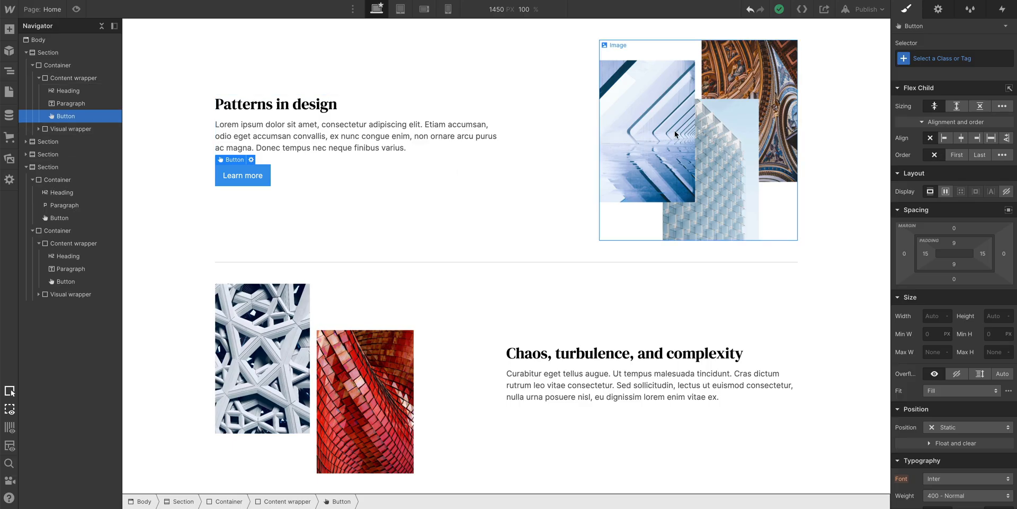
# Step: Search 'Main but' and set the Perfect shadow box-shadow size to -12
pyautogui.write('Main but')
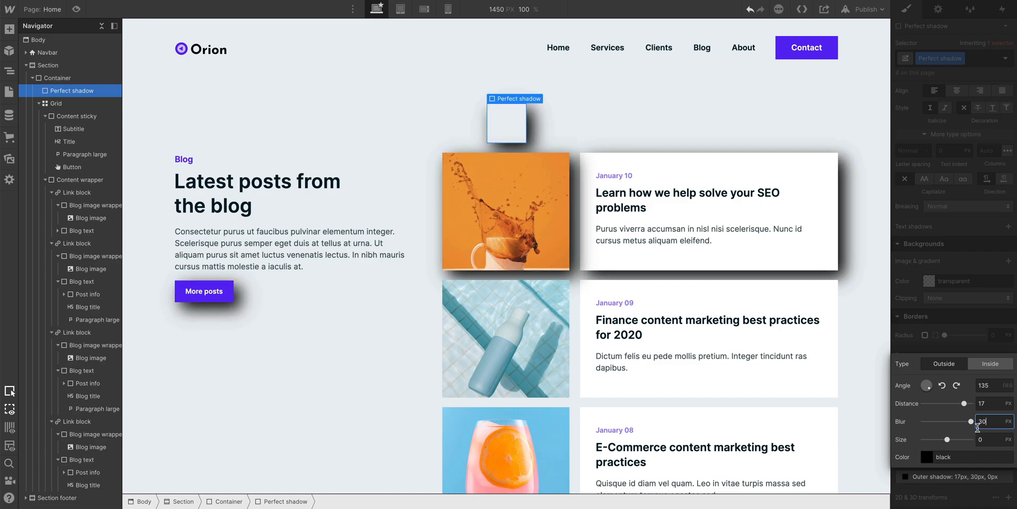
pyautogui.write('-12')
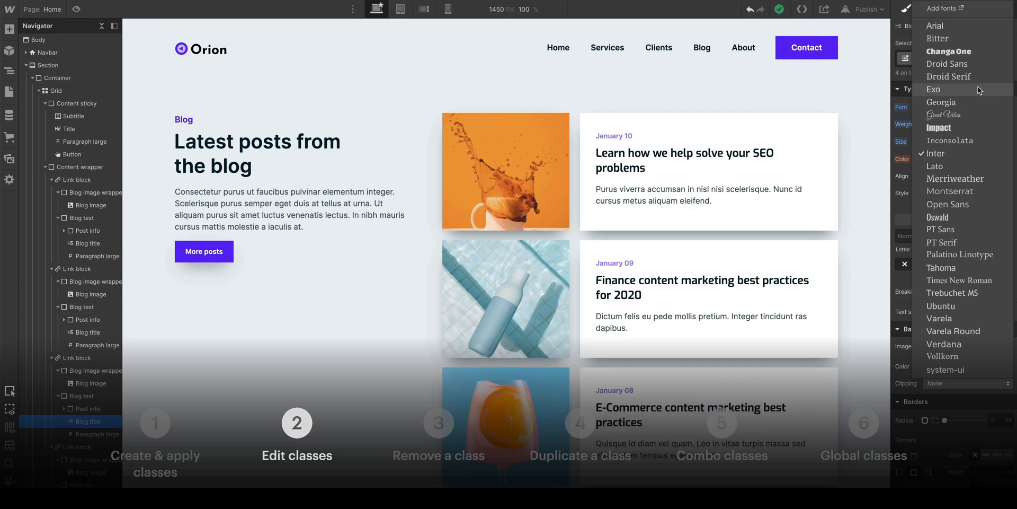
# Step: Duplicate the Basic card class as 'Lighter' and add the Perfect shadow class
pyautogui.click(949, 51)
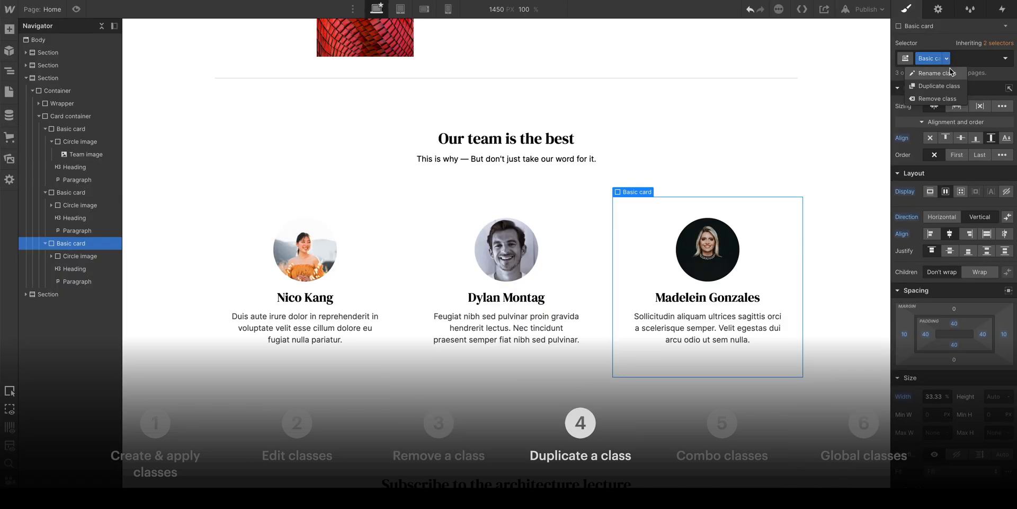
pyautogui.click(939, 85)
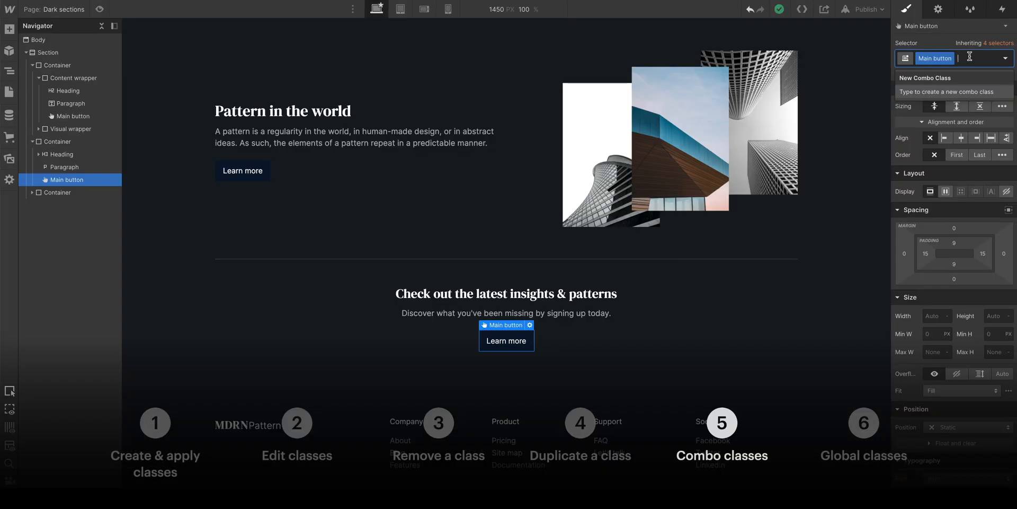
pyautogui.write('Lighter')
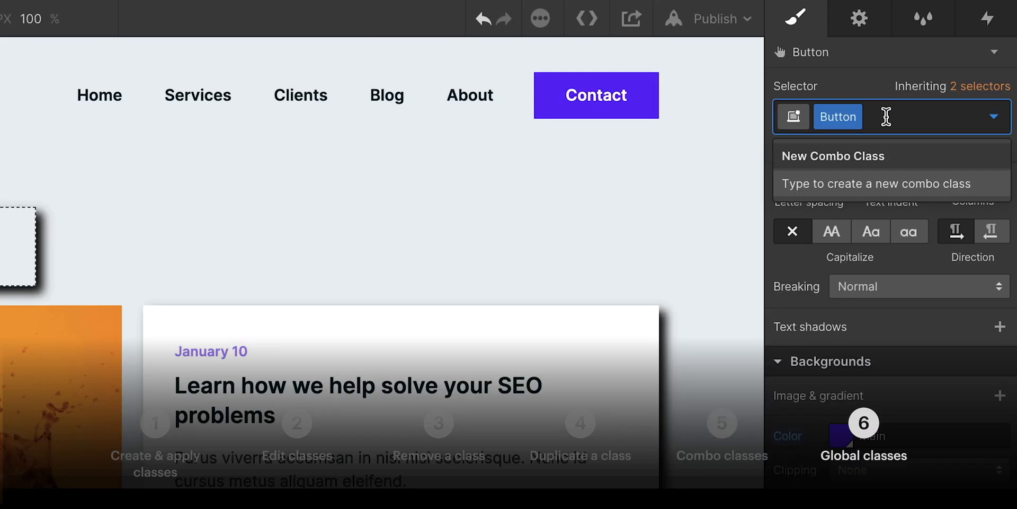
pyautogui.write('Perfect shadow')
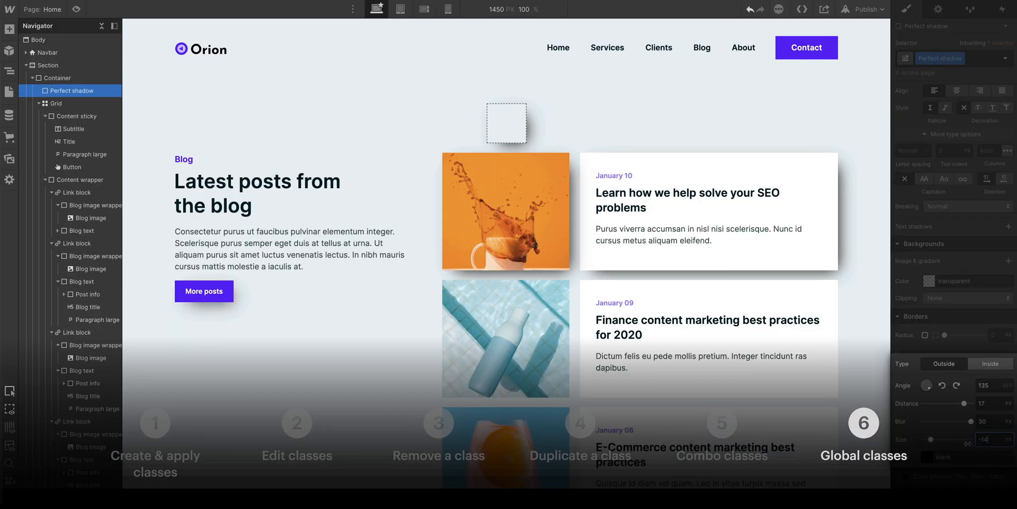
# Step: Select the cookie site heading, check inherited selectors, and set font size to 30
pyautogui.click(507, 123)
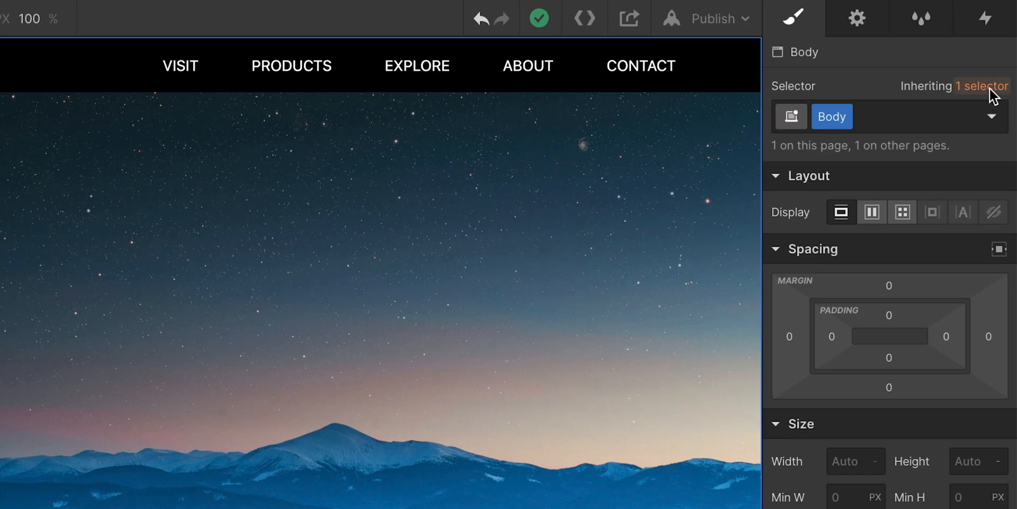
pyautogui.click(979, 86)
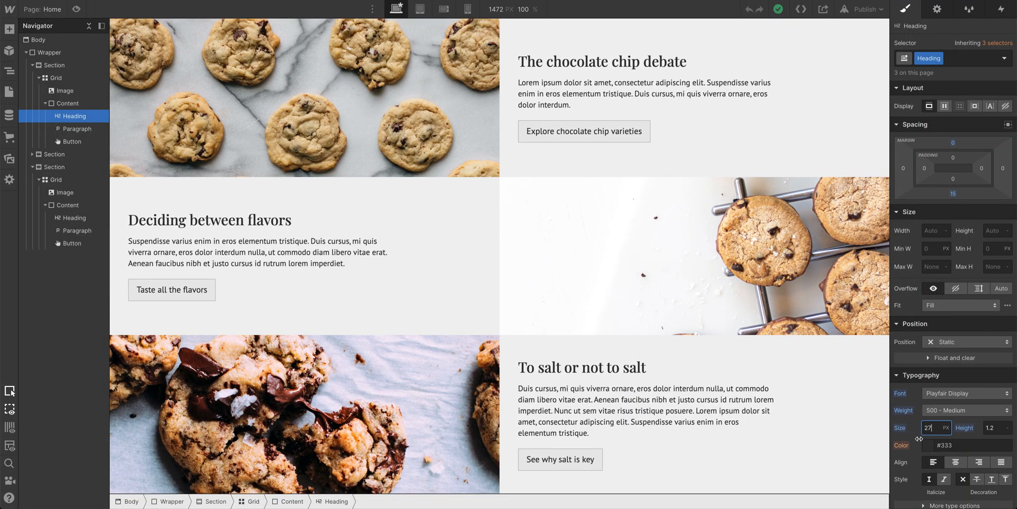
pyautogui.write('30')
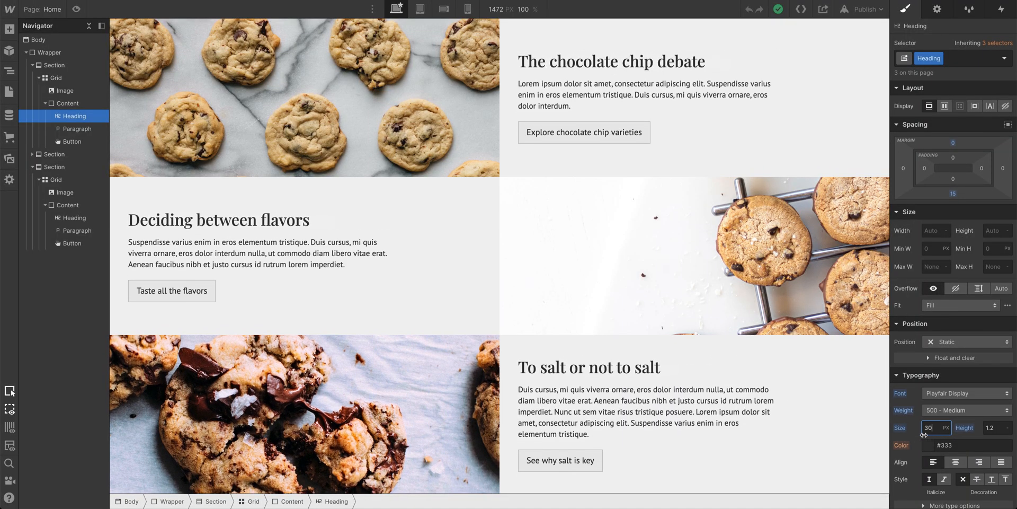